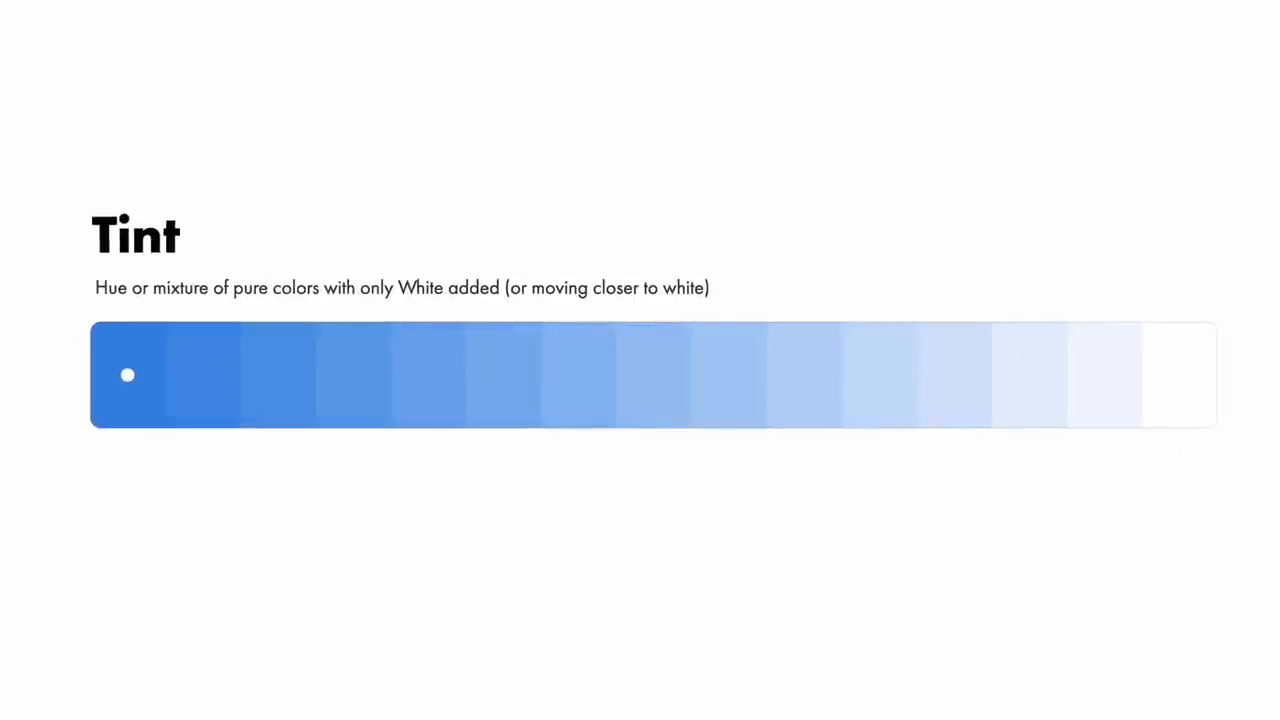
pyautogui.moveTo(170, 384)
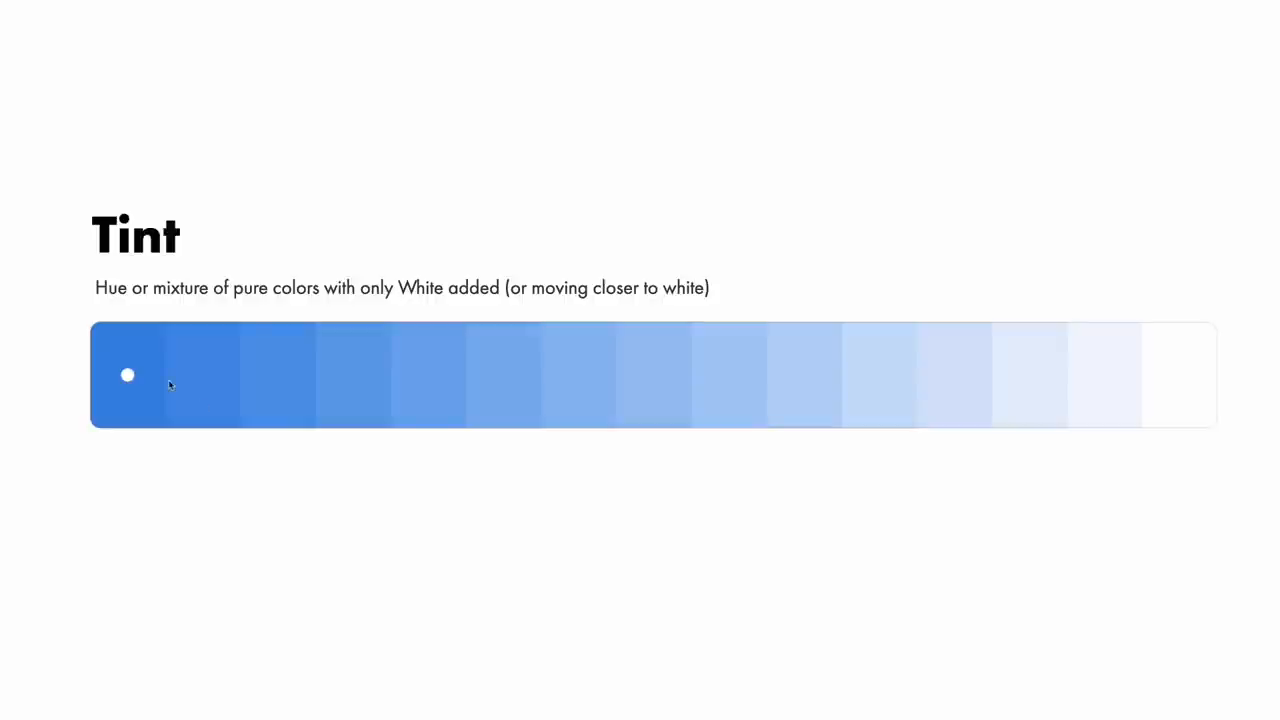
pyautogui.moveTo(356, 388)
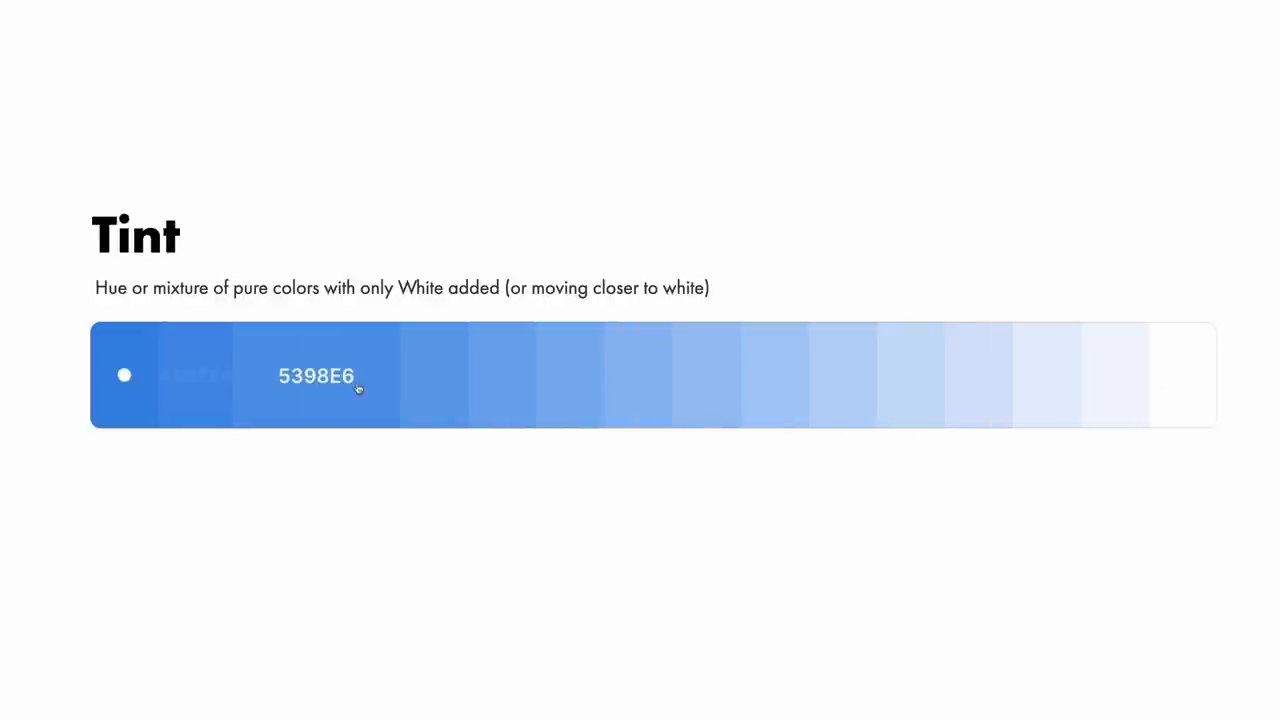
pyautogui.moveTo(800, 388)
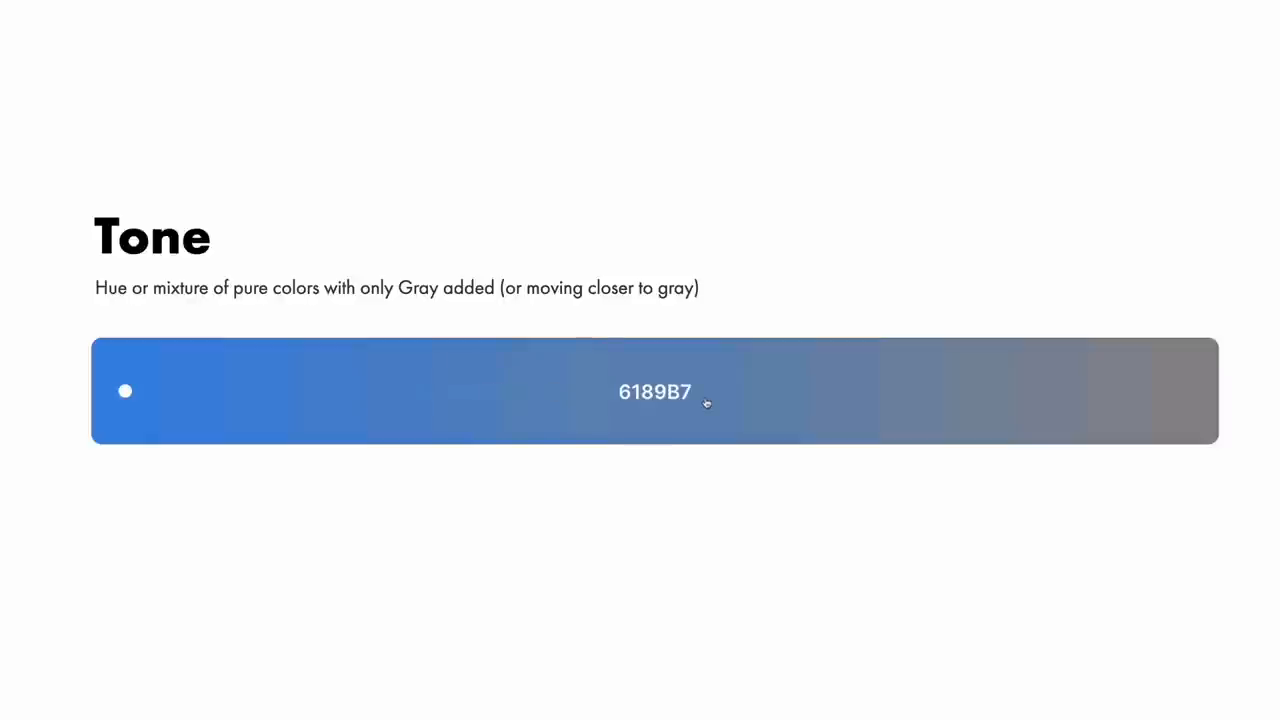
pyautogui.moveTo(1132, 406)
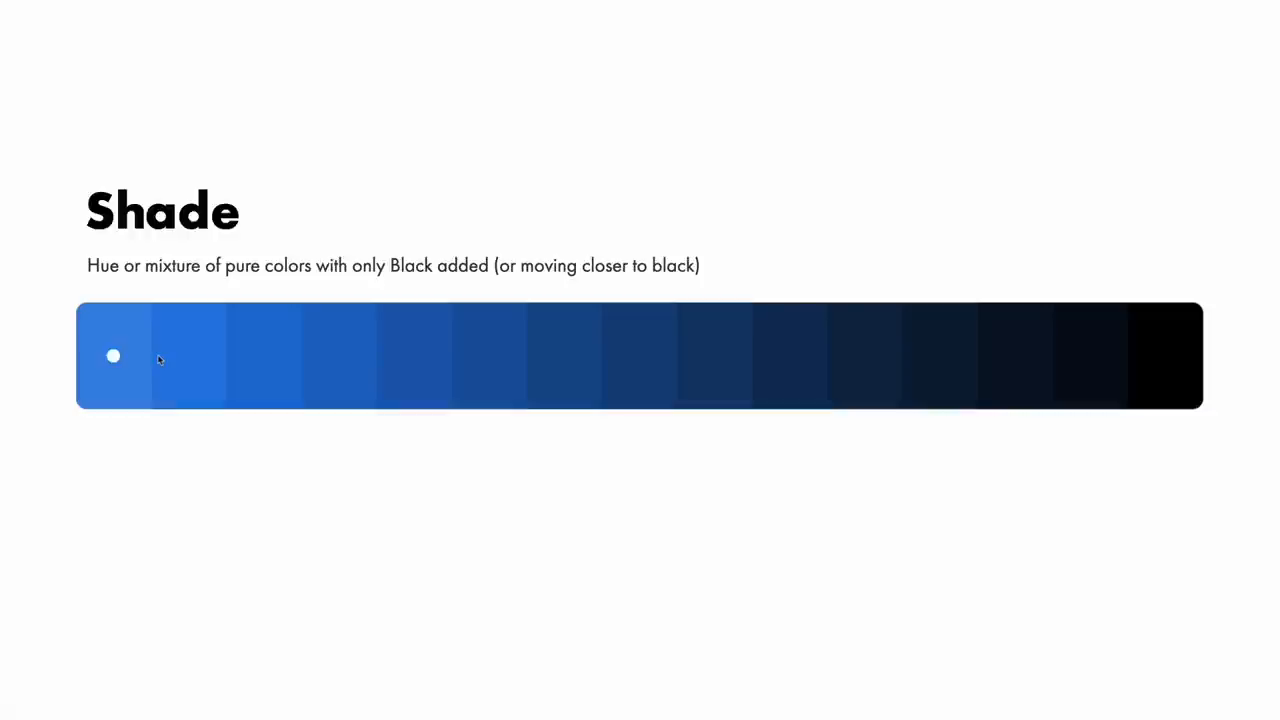
pyautogui.moveTo(112, 356)
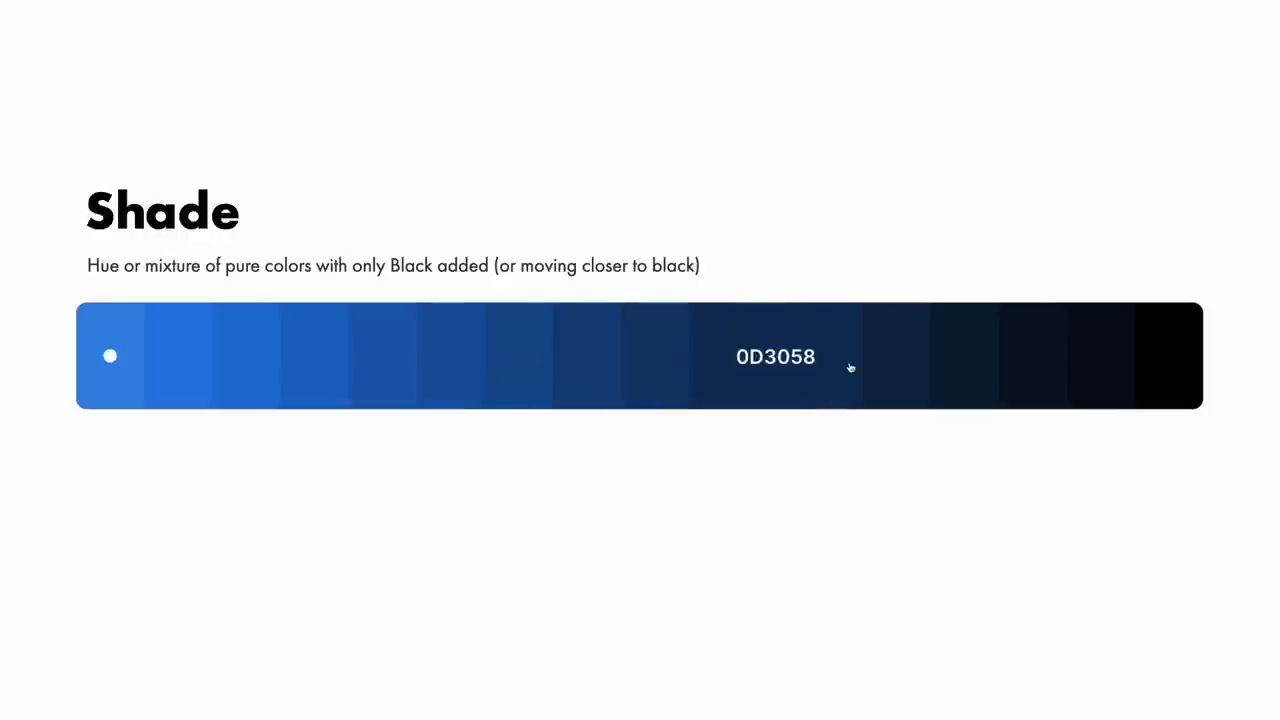
pyautogui.moveTo(1144, 372)
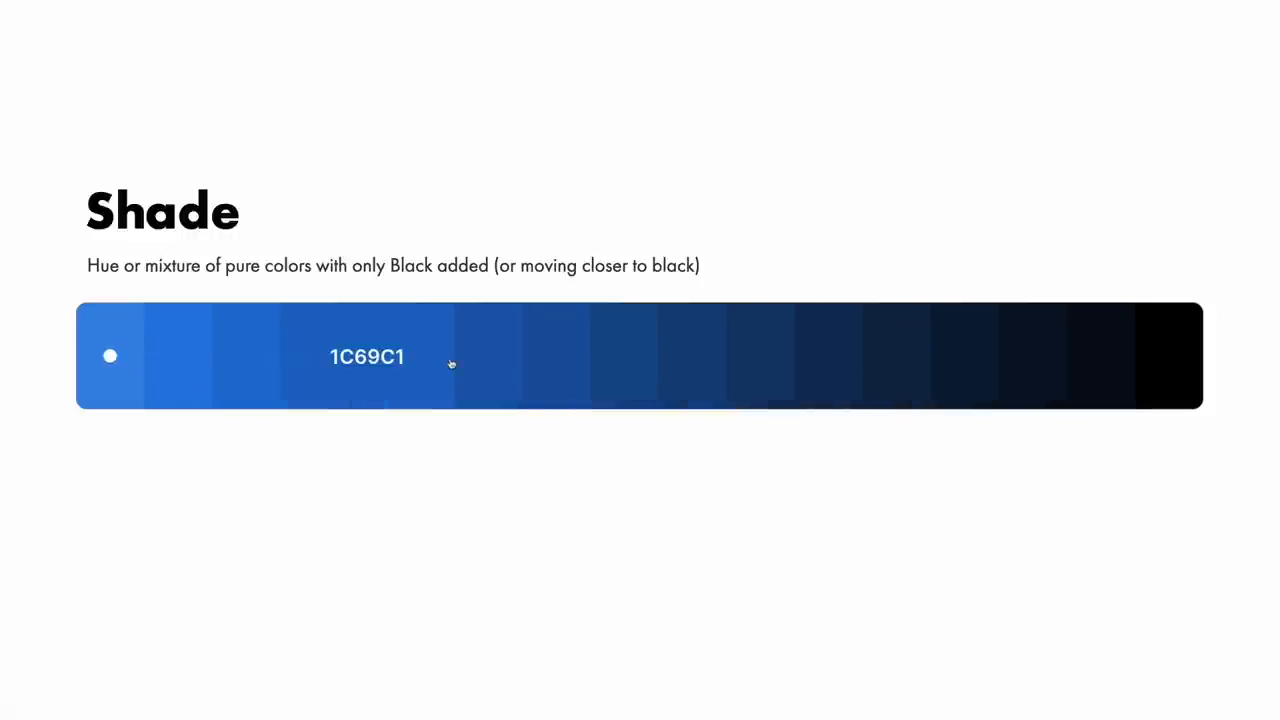
pyautogui.moveTo(888, 368)
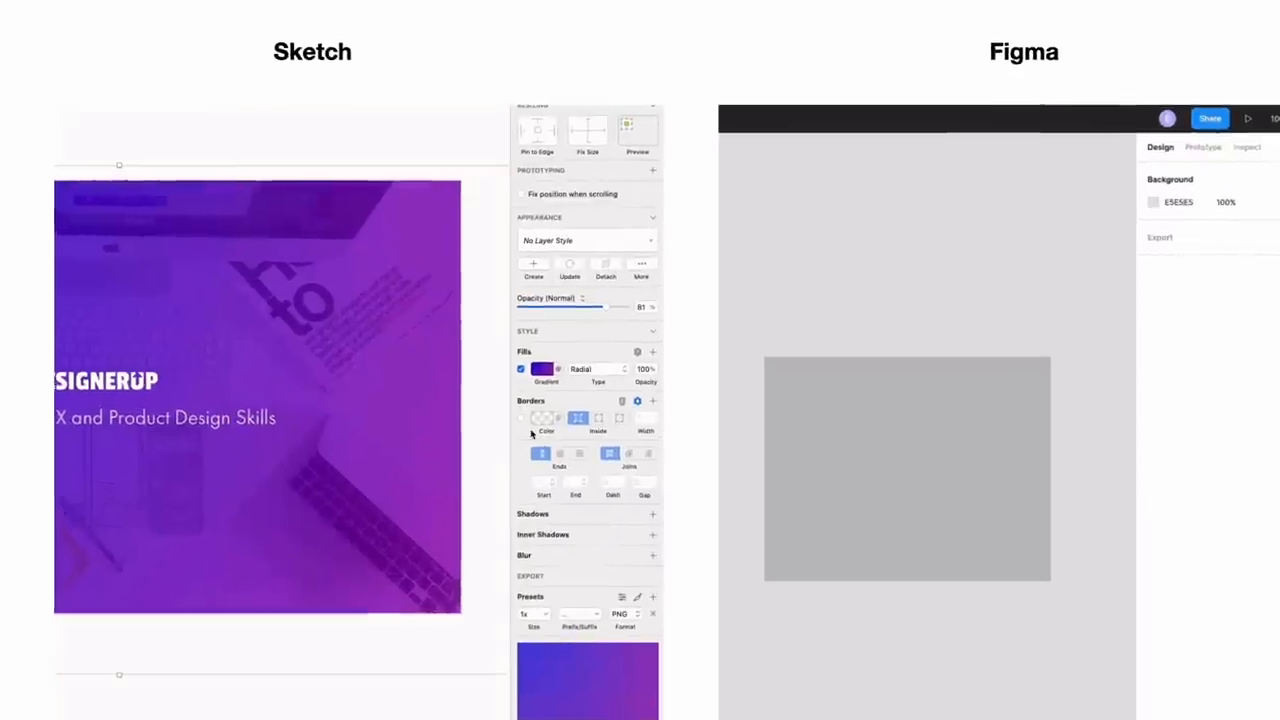
# - Show the colour-model list from the gradient fill colour picker, reopening it once
pyautogui.click(542, 368)
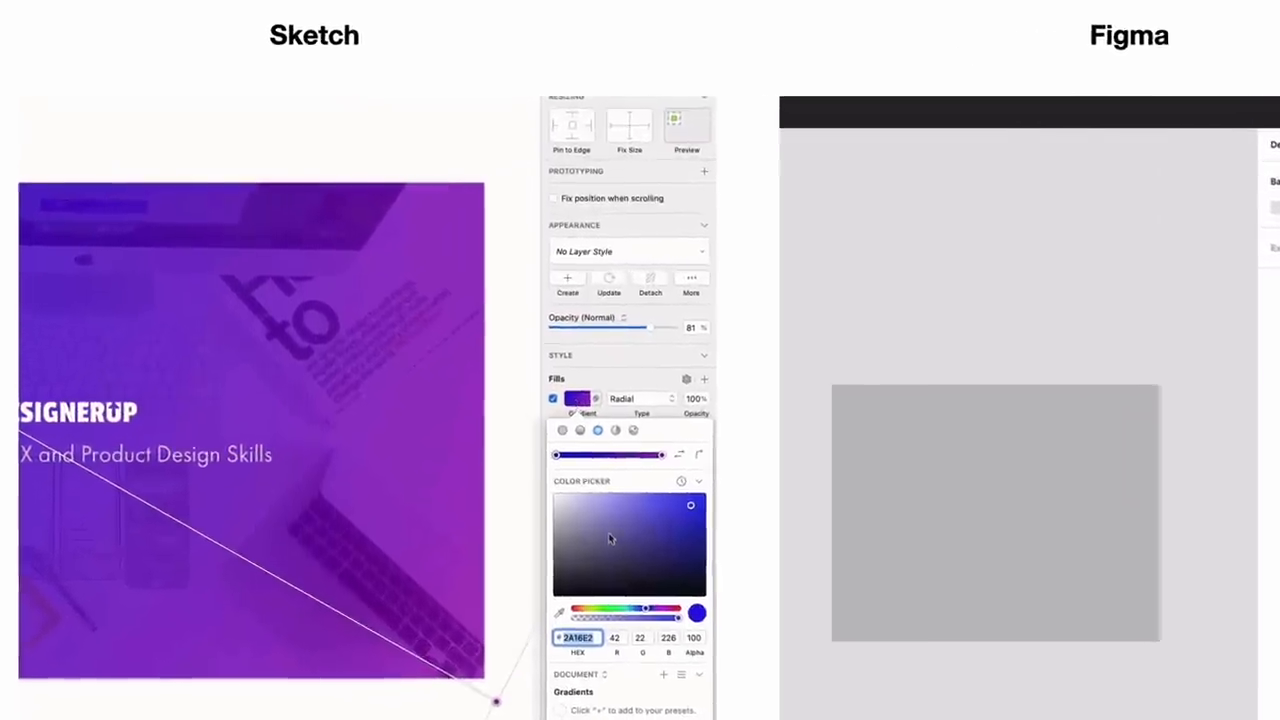
pyautogui.click(620, 656)
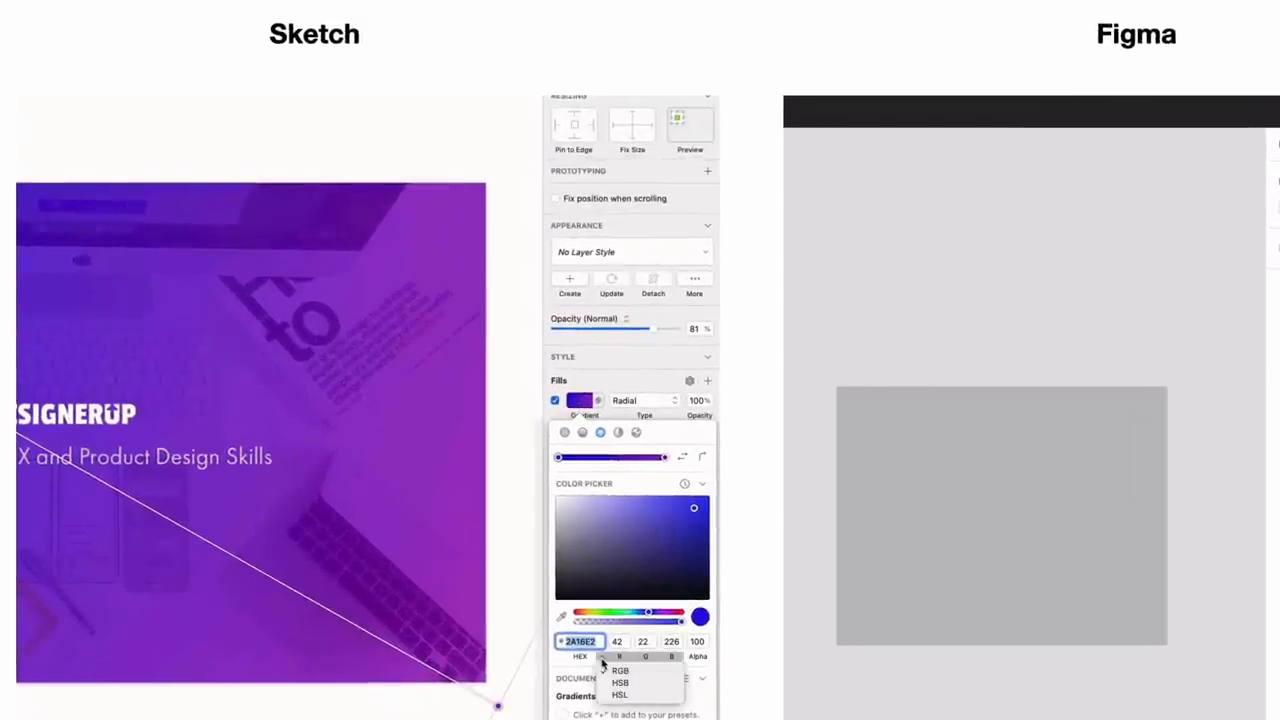
pyautogui.click(620, 682)
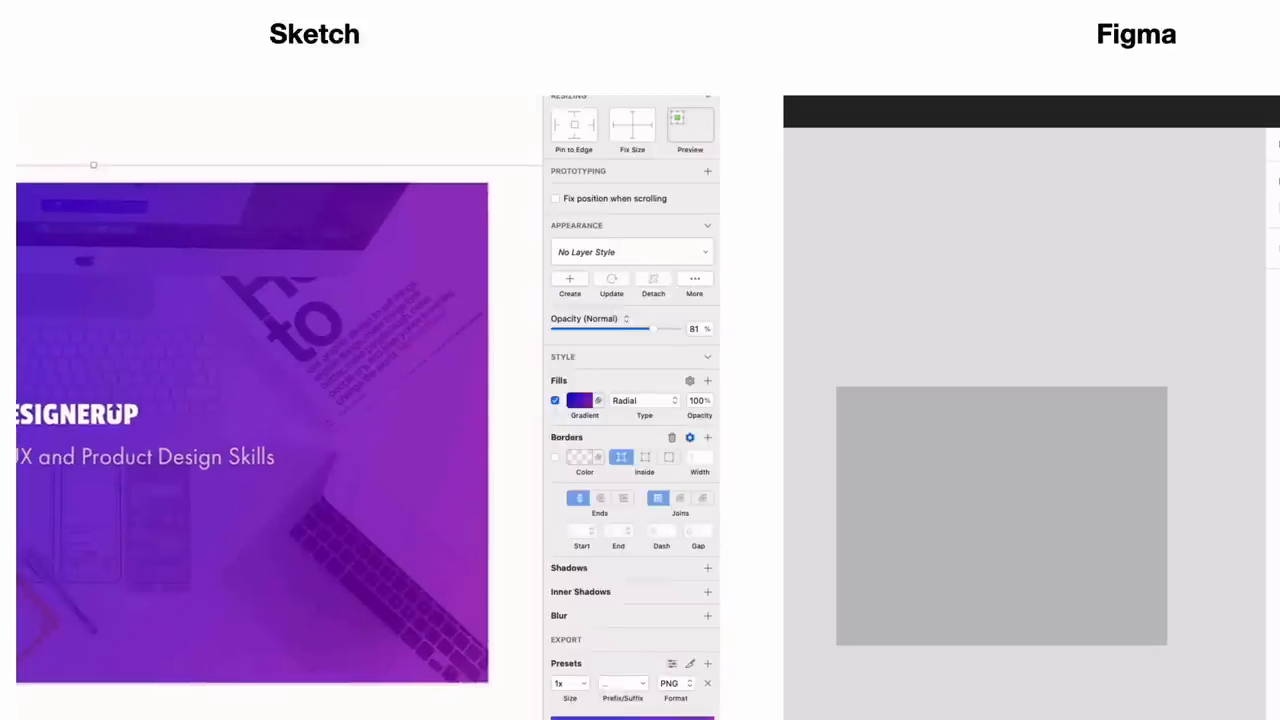
pyautogui.click(578, 400)
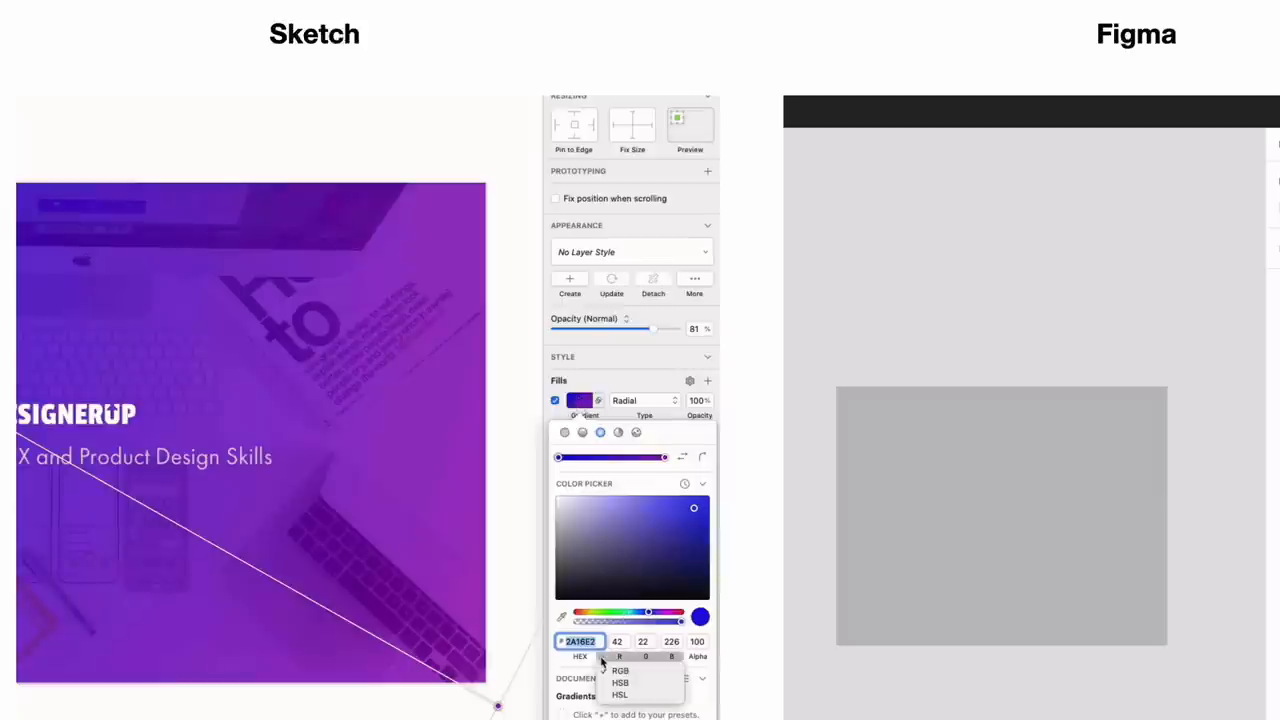
pyautogui.click(620, 682)
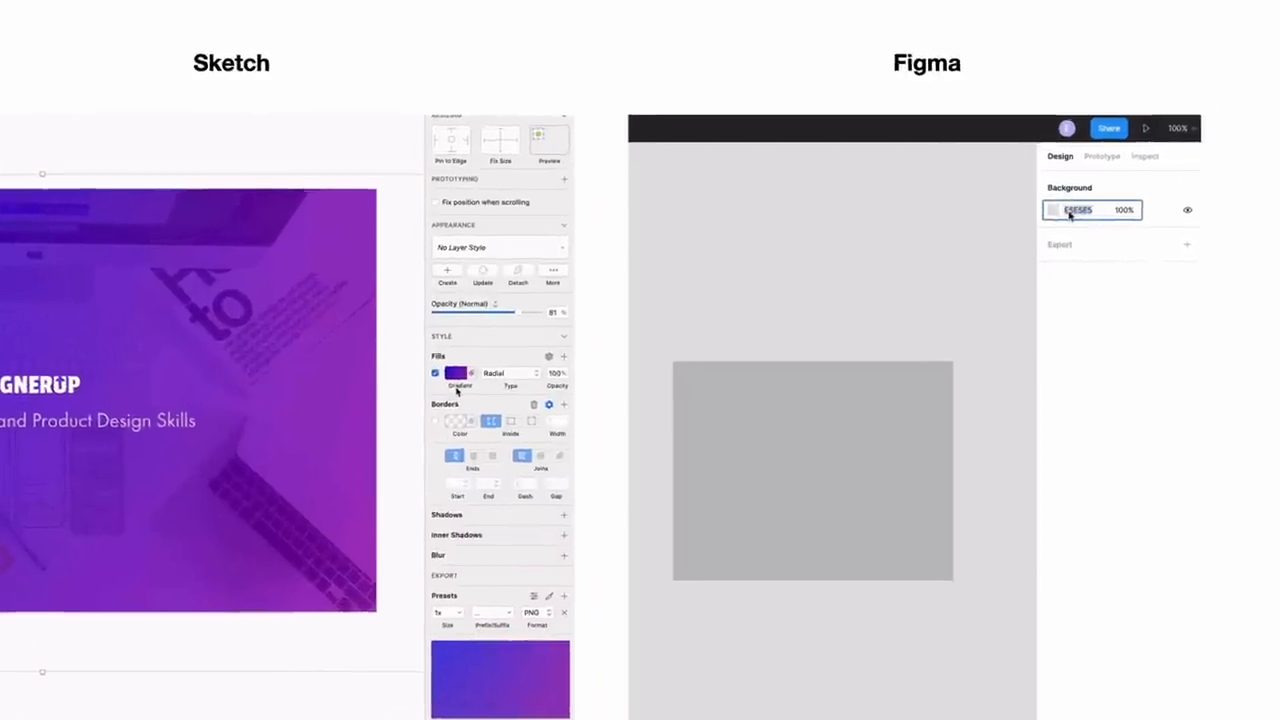
# - Show the RGB, CSS, HSL, HSB model list for the background colour and pick another model
pyautogui.click(1052, 210)
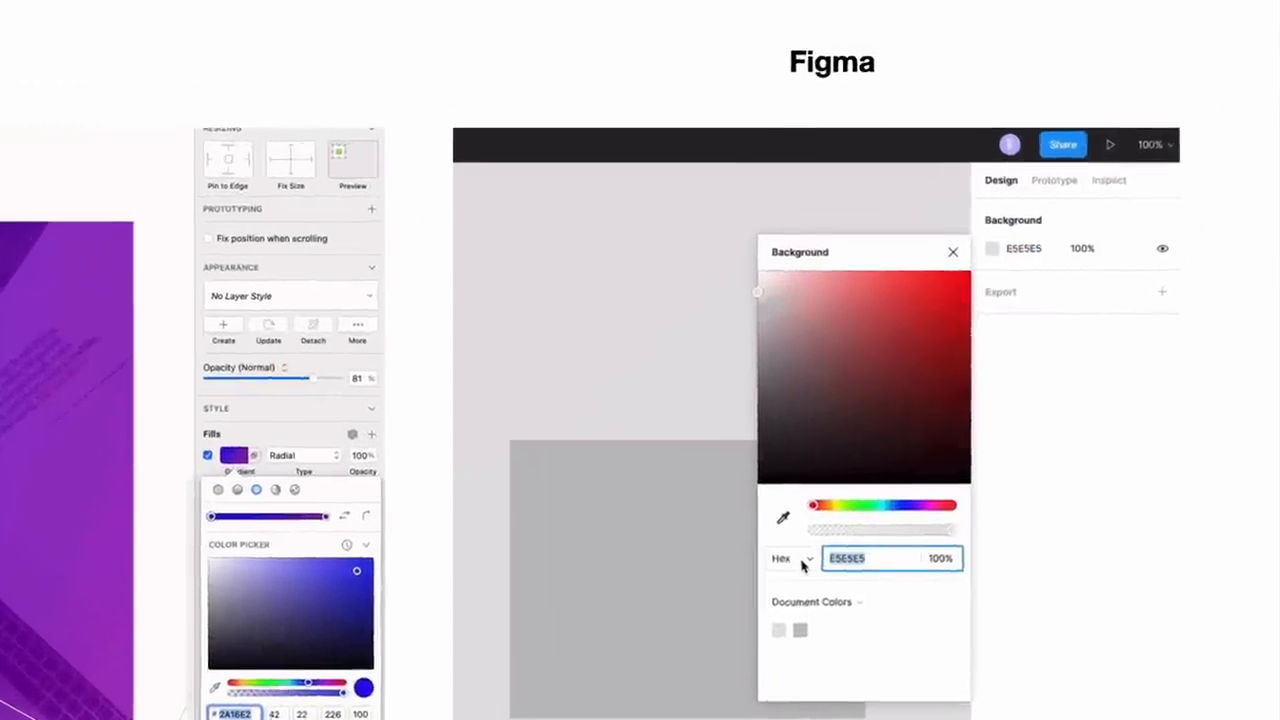
pyautogui.click(788, 558)
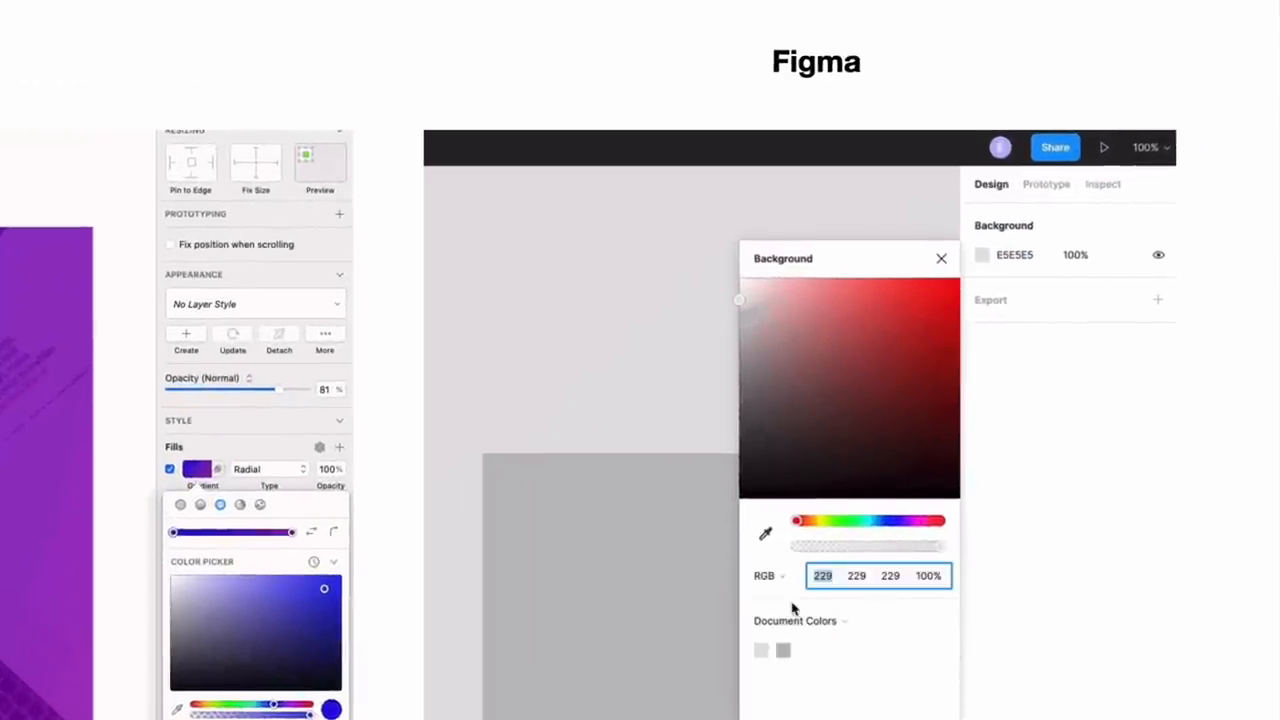
pyautogui.click(768, 576)
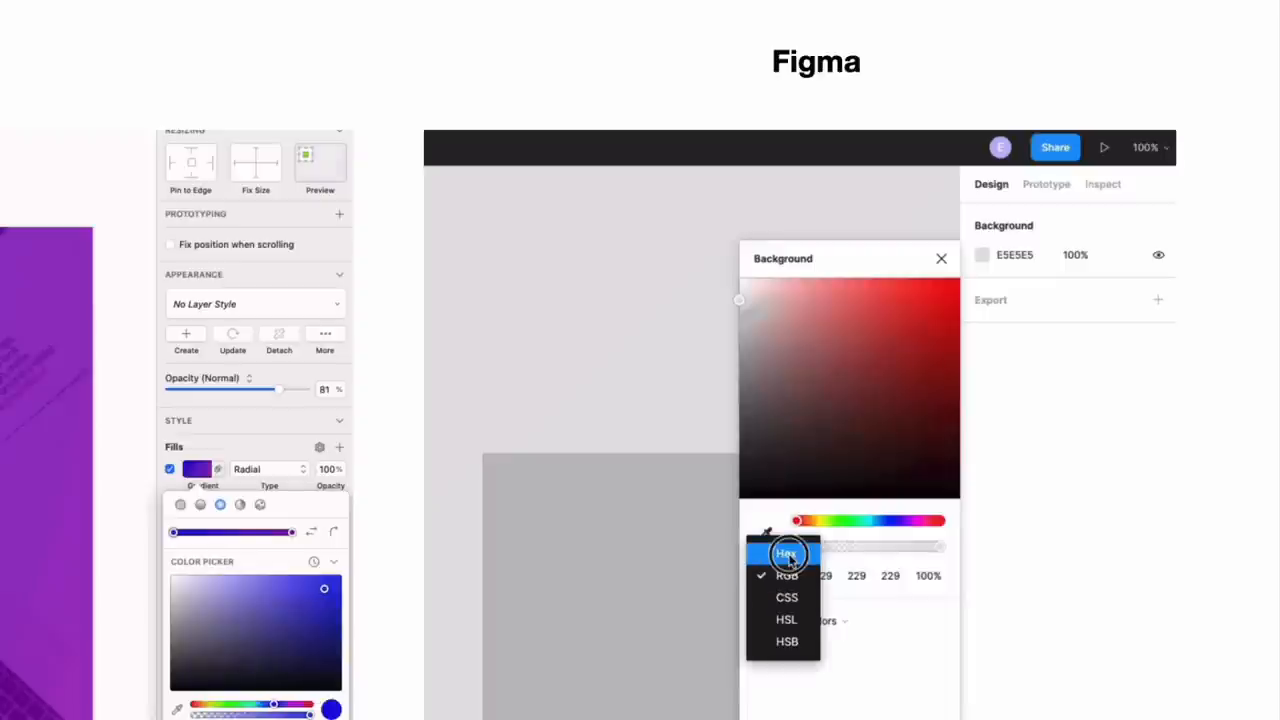
pyautogui.click(788, 640)
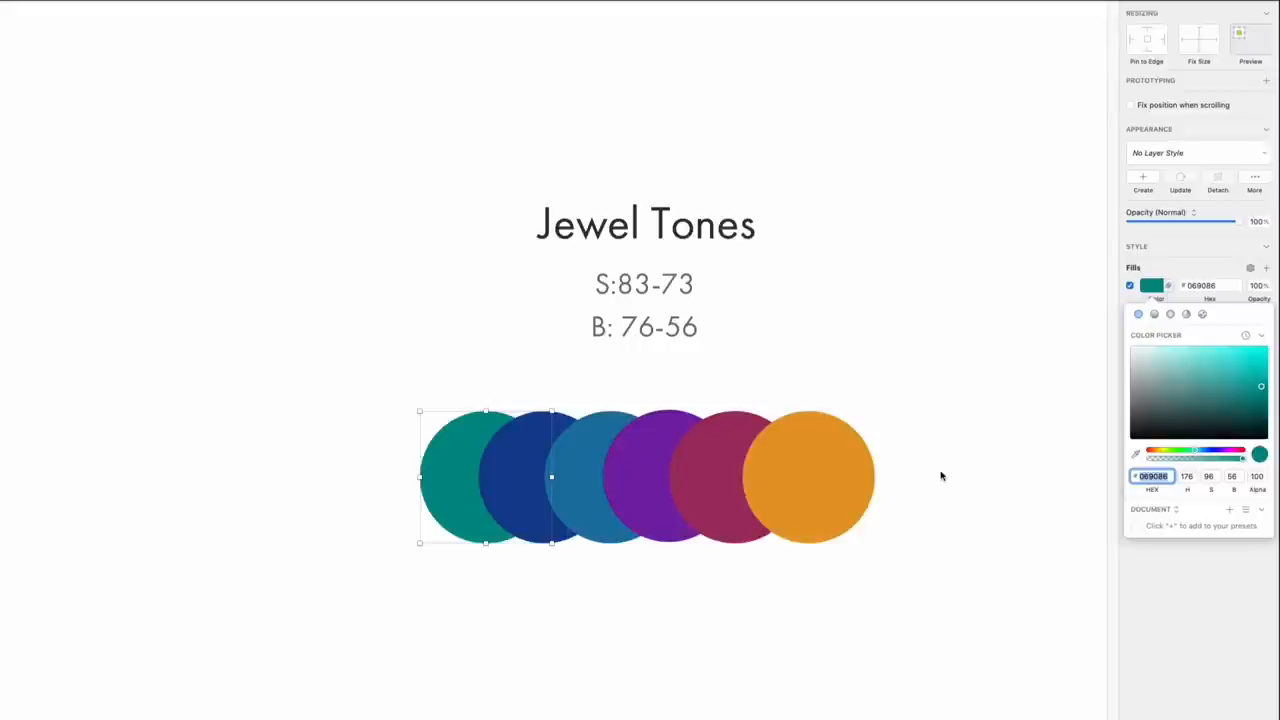
# - Scroll to the two rows of black circles labelled S: 83, B:76 and S: 73, B:56
pyautogui.scroll(3)
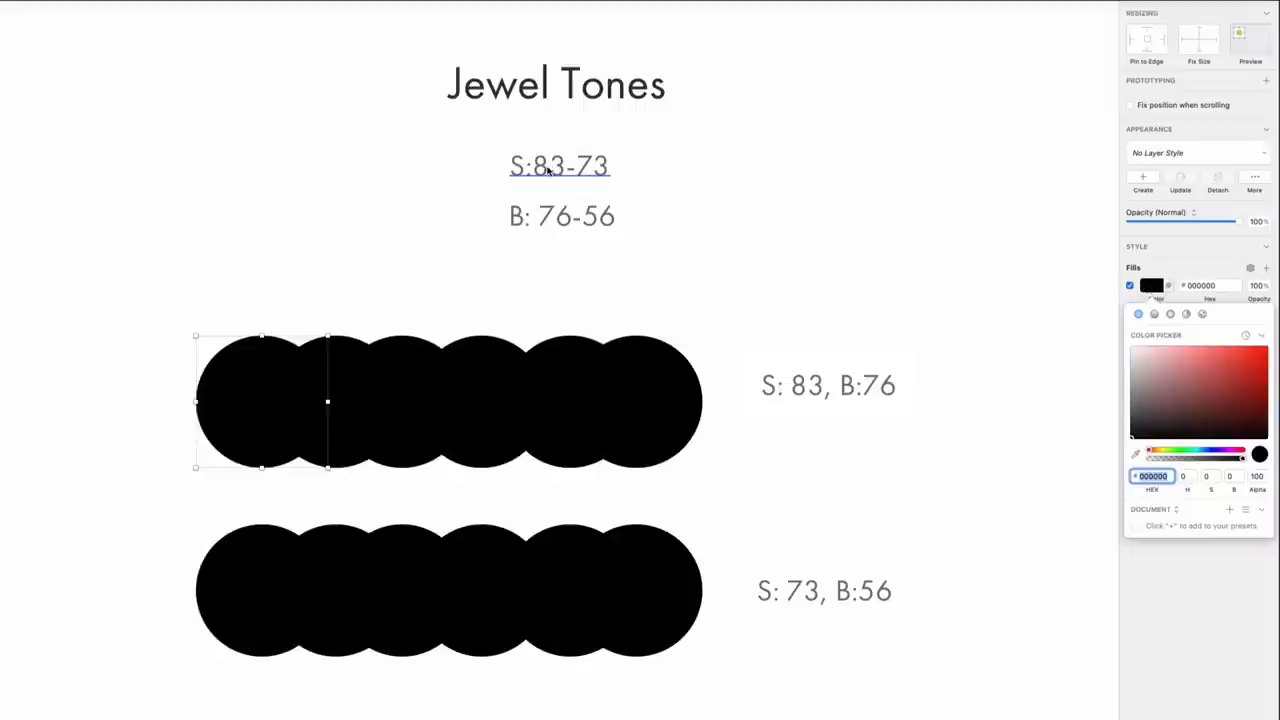
# - Fill the first top-row circle with S 83, B 76 red
pyautogui.click(560, 216)
pyautogui.write('83')
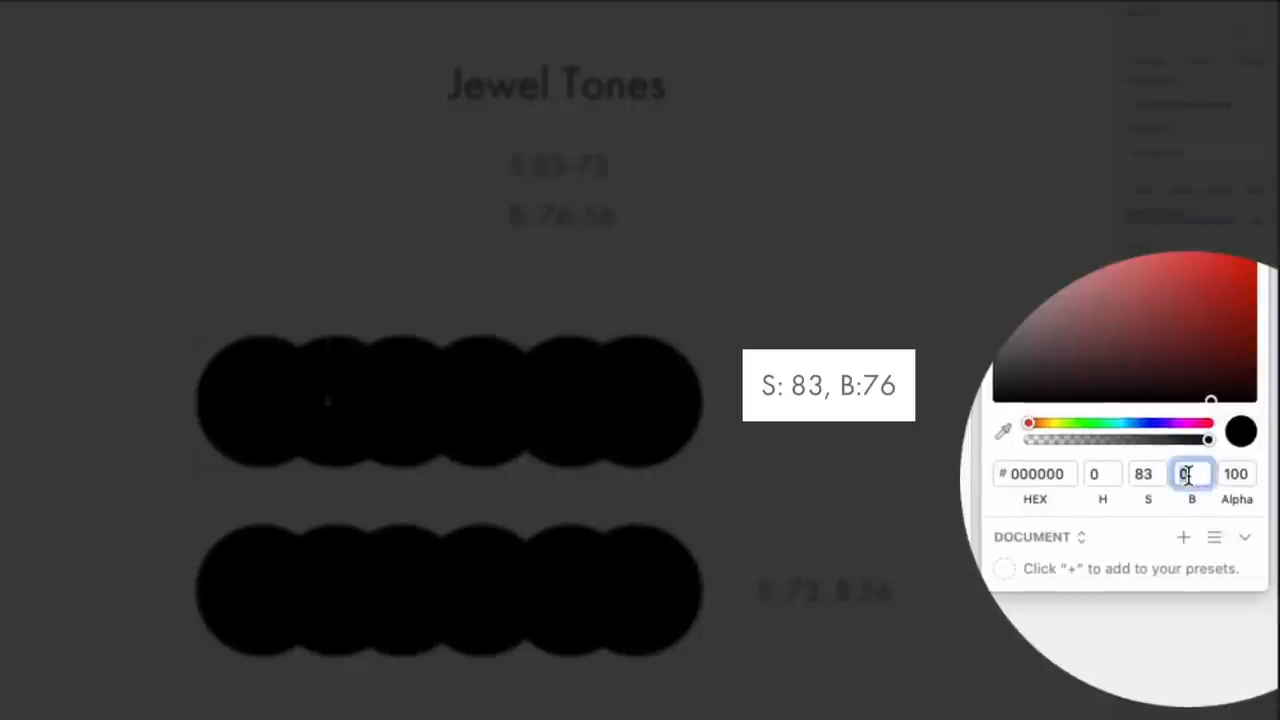
pyautogui.write('76')
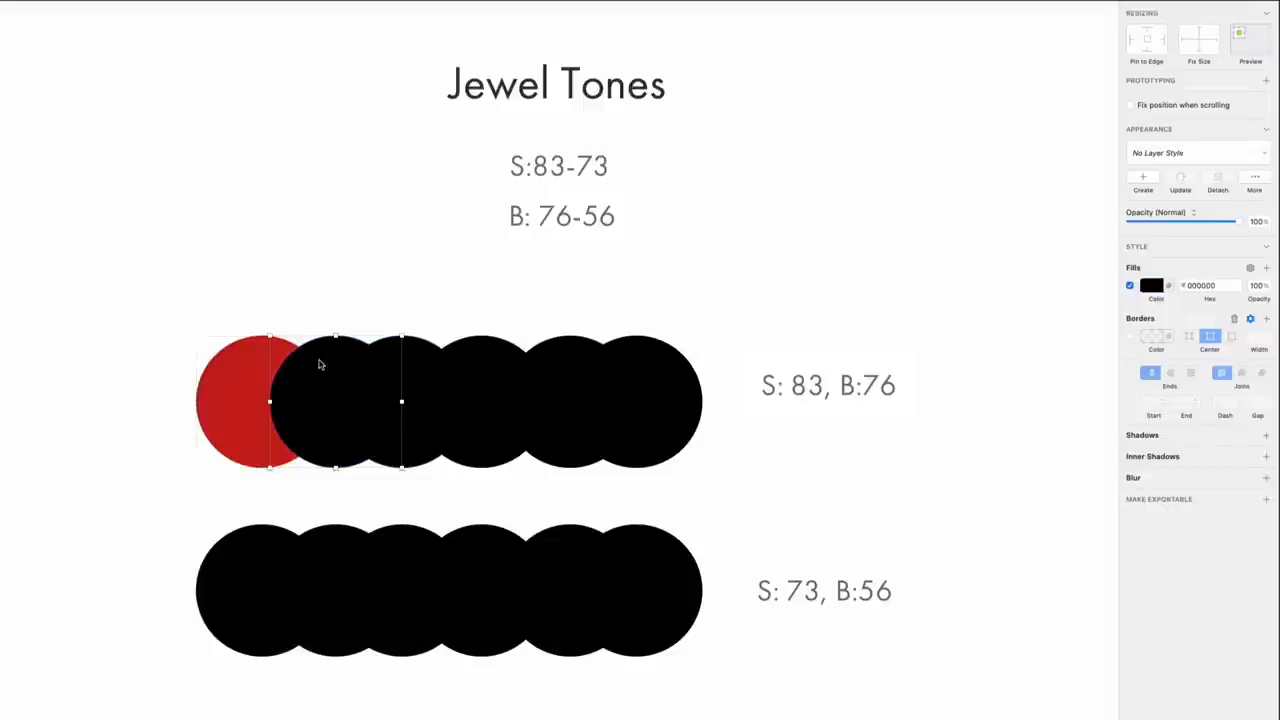
# - Paste the red style onto the next circles and hue-shift them to purple and blue
pyautogui.click(1152, 284)
pyautogui.write('C22121')
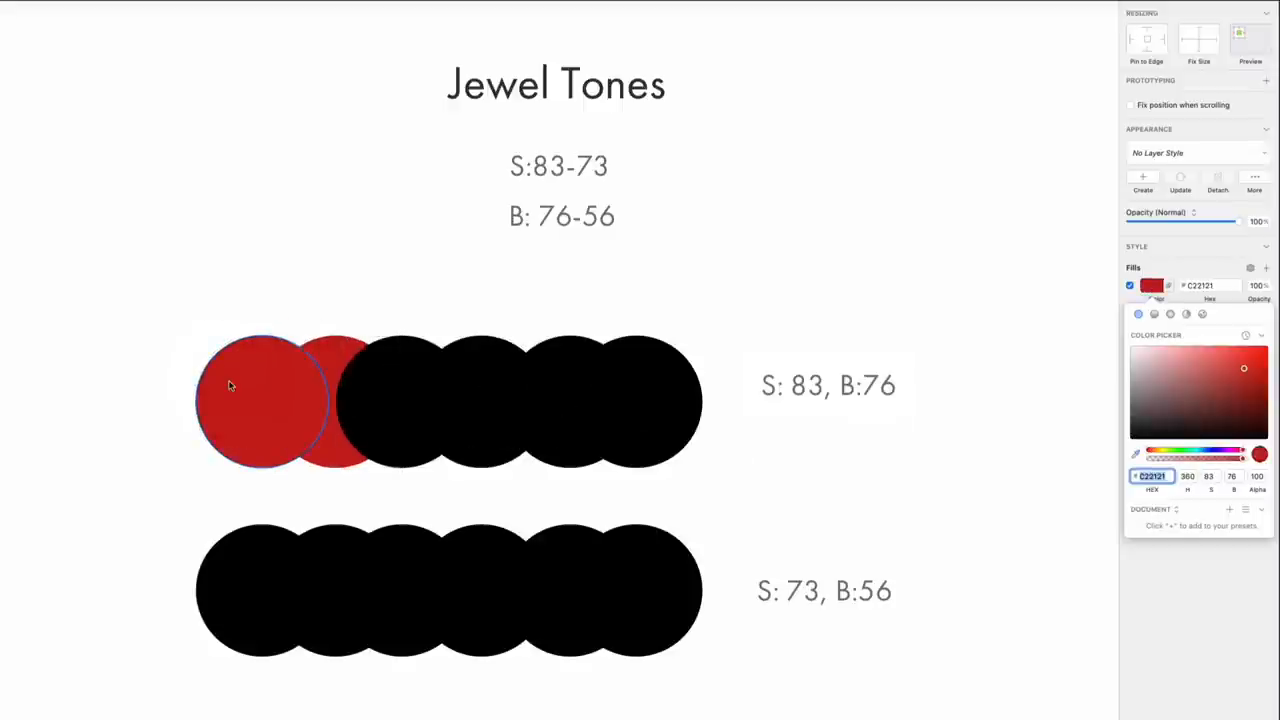
pyautogui.click(264, 400)
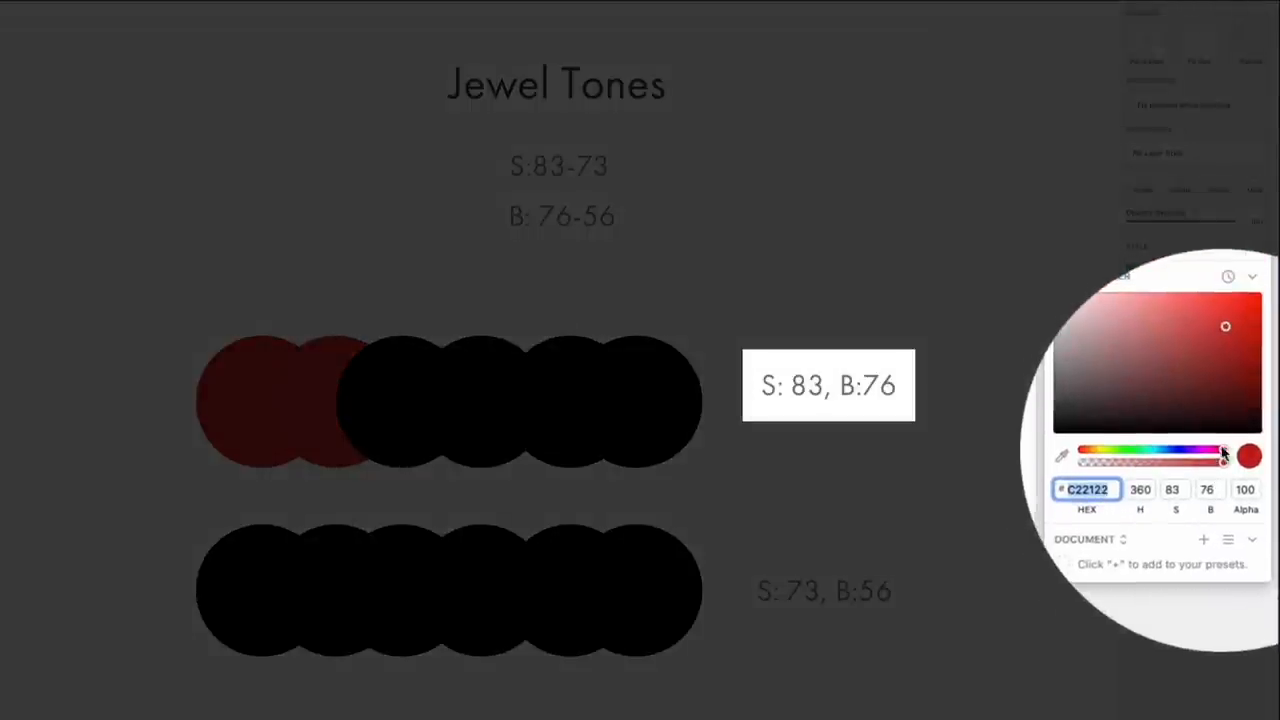
pyautogui.moveTo(1220, 452); pyautogui.dragTo(1200, 452)
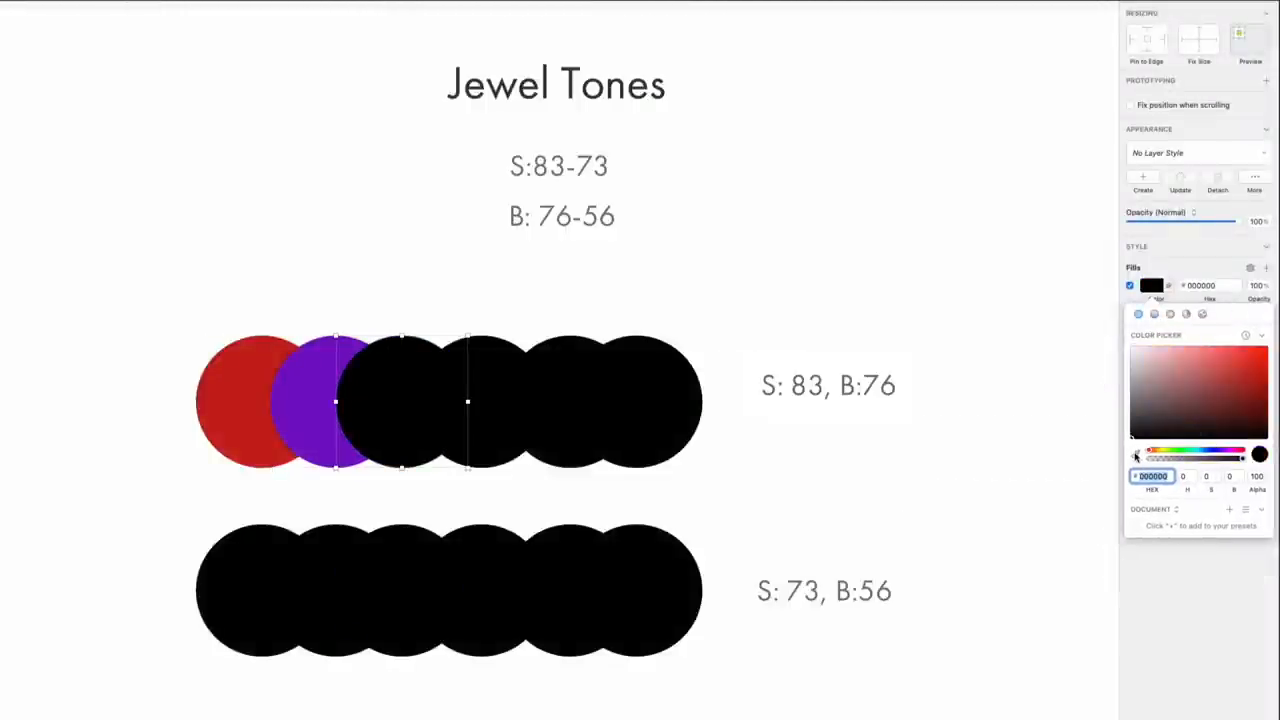
pyautogui.click(1136, 452)
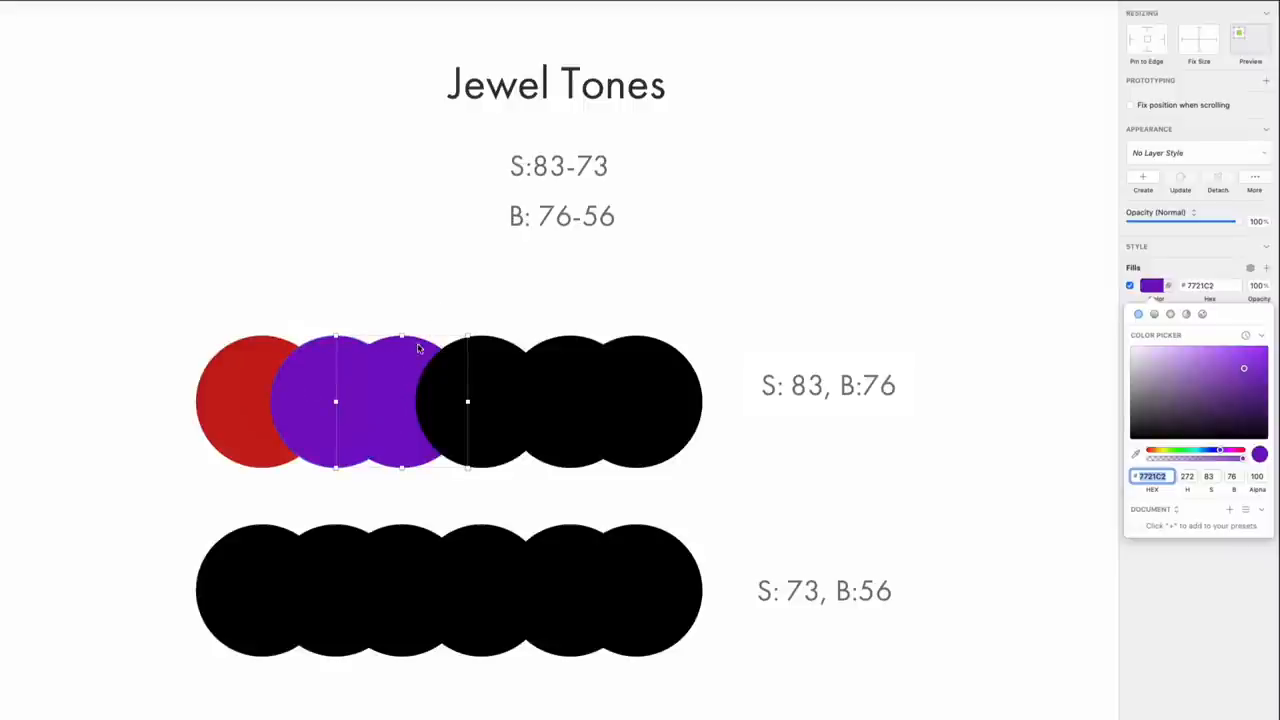
pyautogui.moveTo(1240, 452); pyautogui.dragTo(1216, 452)
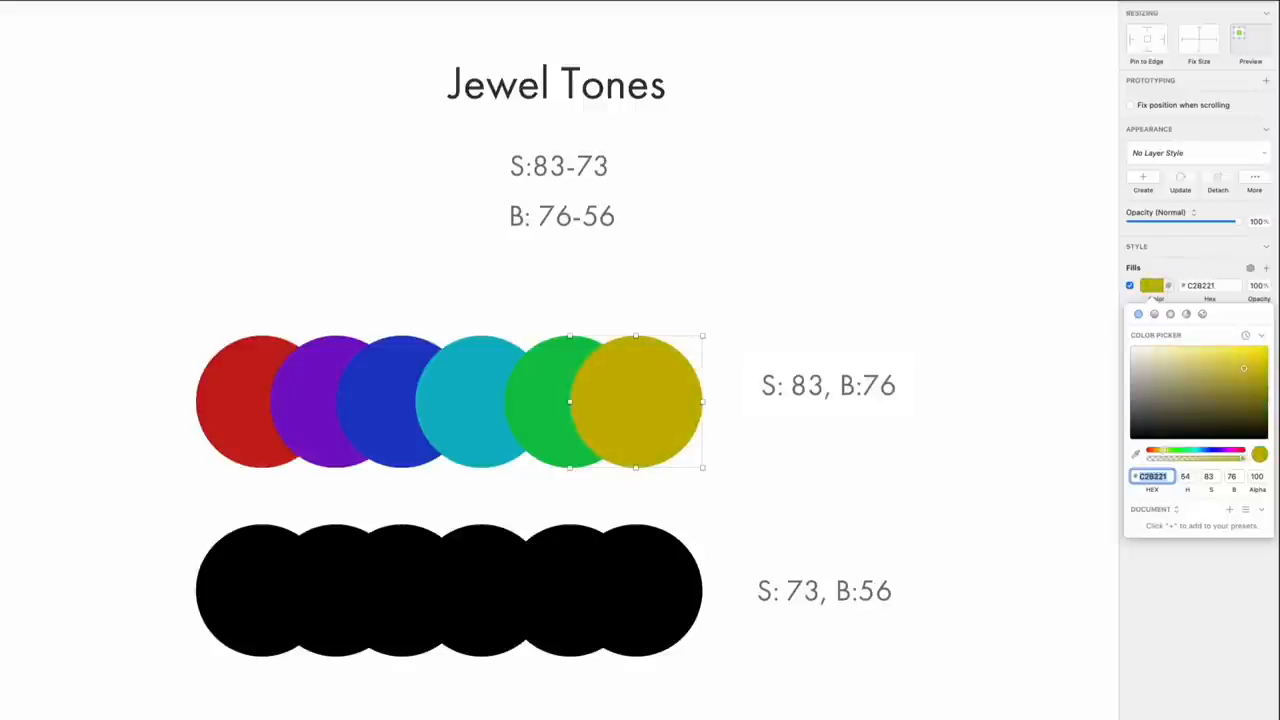
pyautogui.click(252, 400)
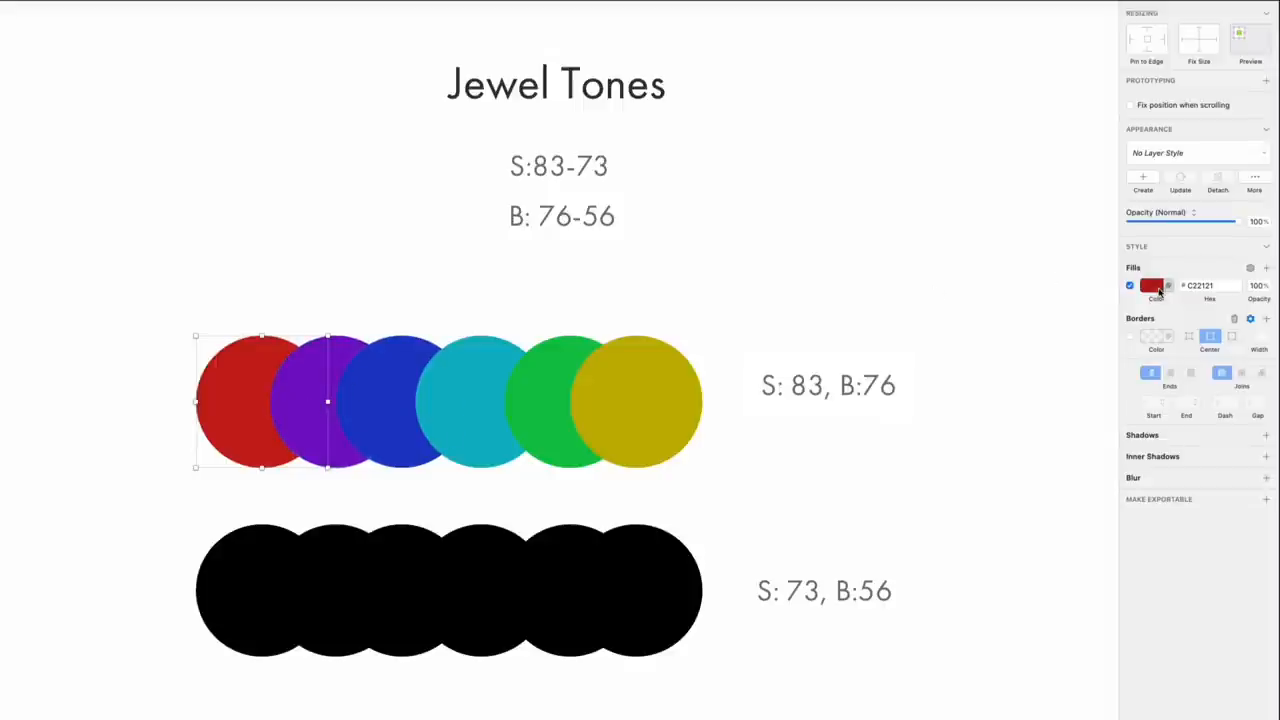
# - Fill the first lower-row circle with a darker red at S 73, B 56
pyautogui.click(1152, 284)
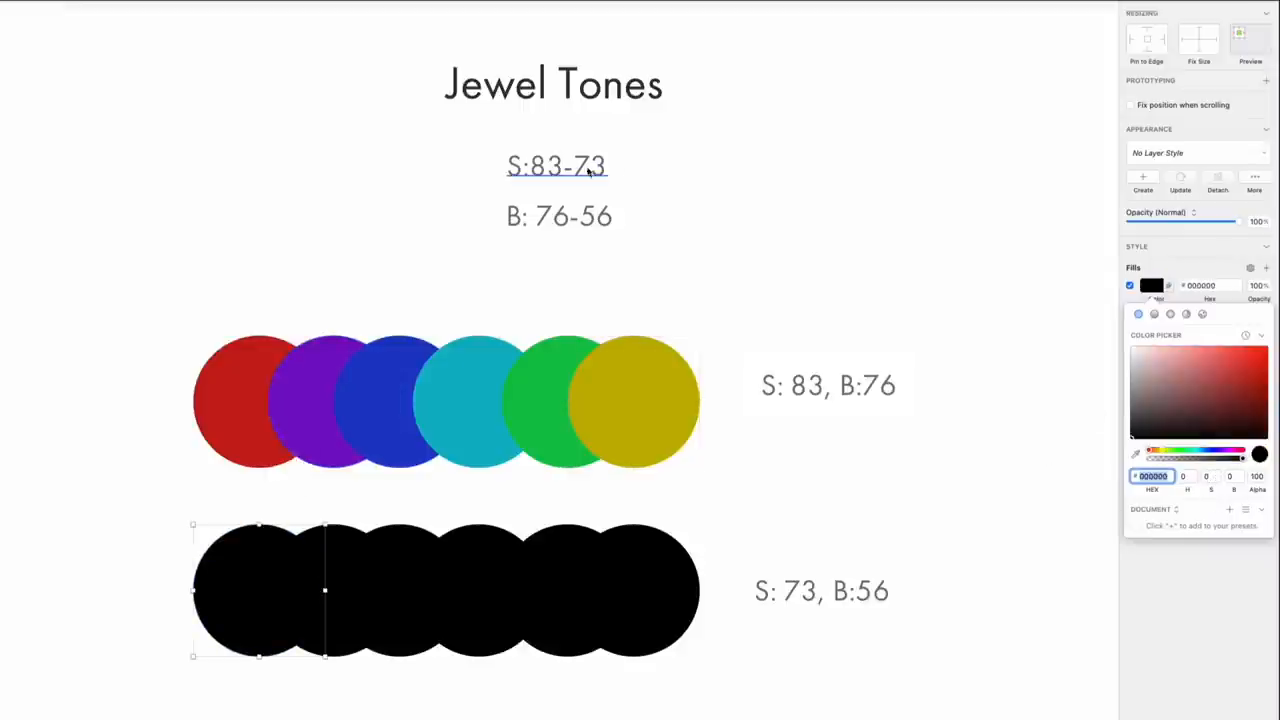
pyautogui.click(1210, 476)
pyautogui.write('73')
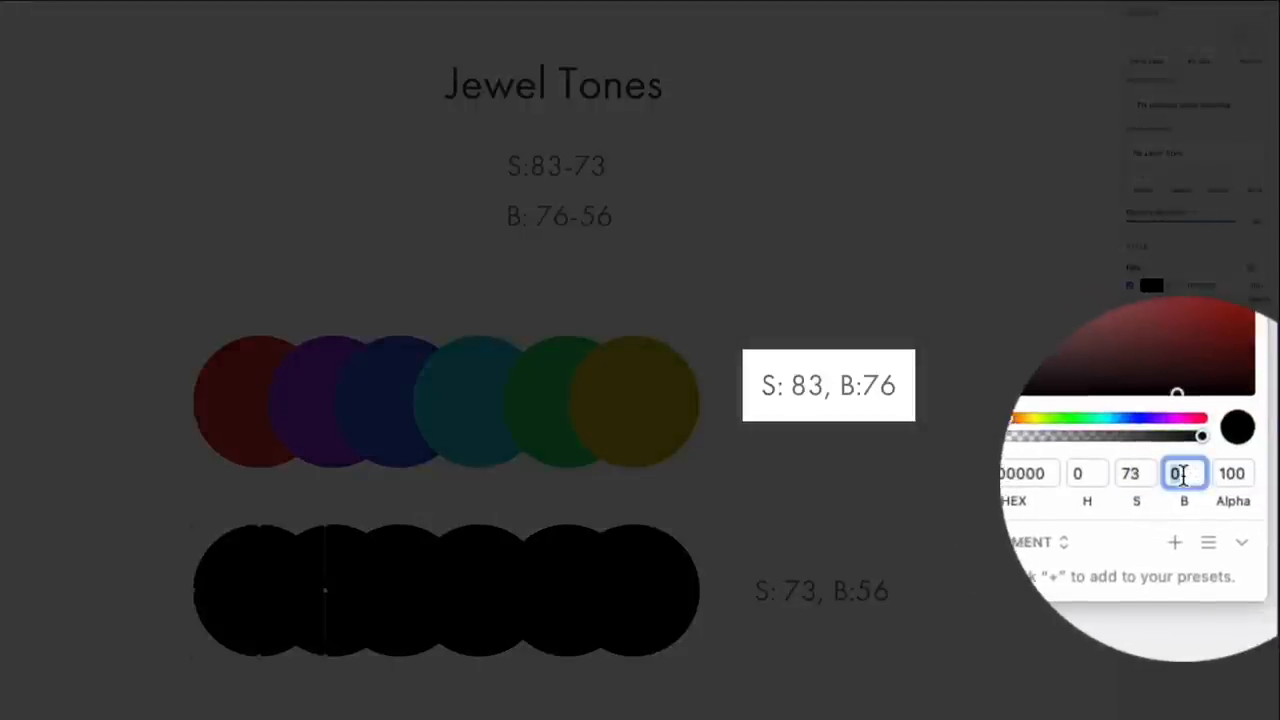
pyautogui.write('56')
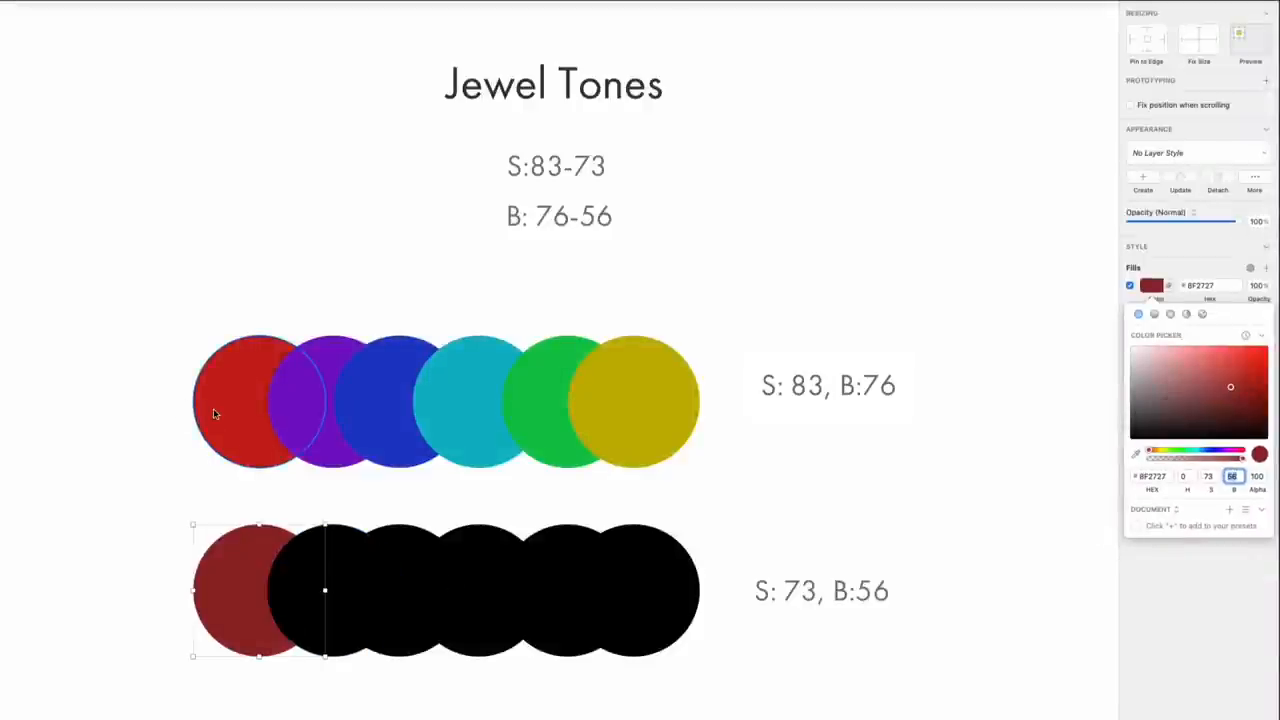
pyautogui.moveTo(220, 430)
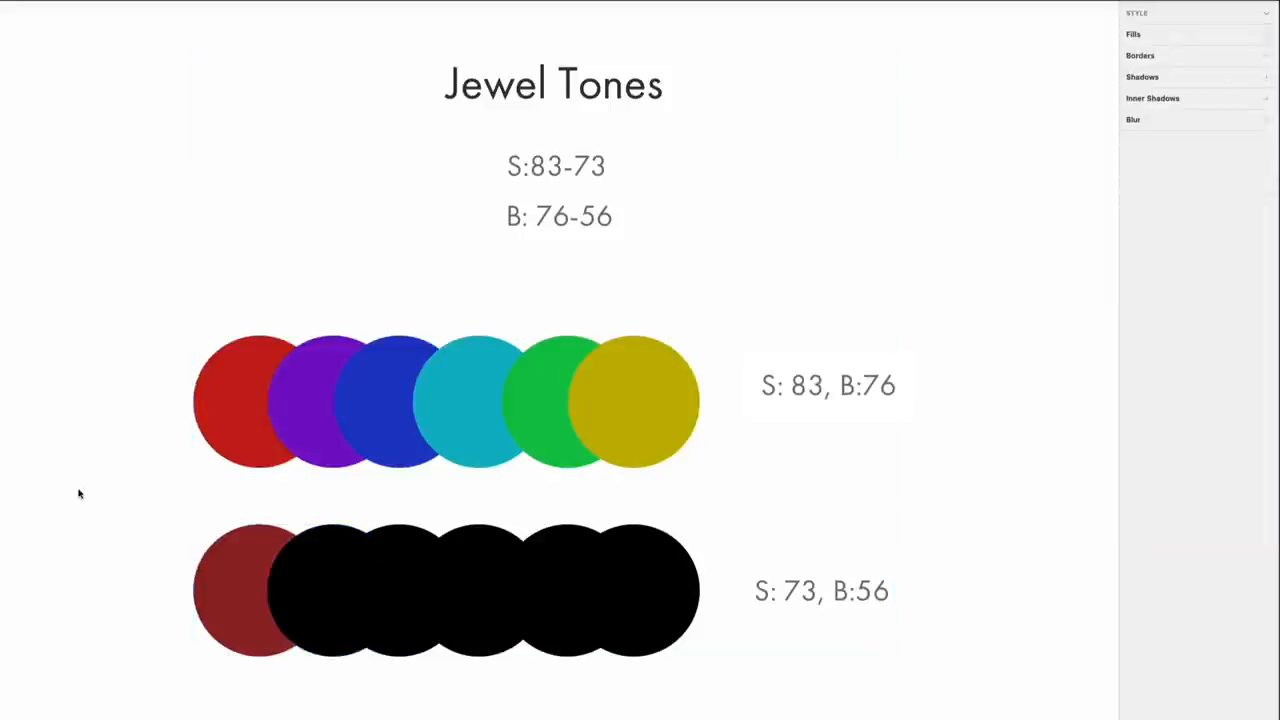
pyautogui.click(332, 590)
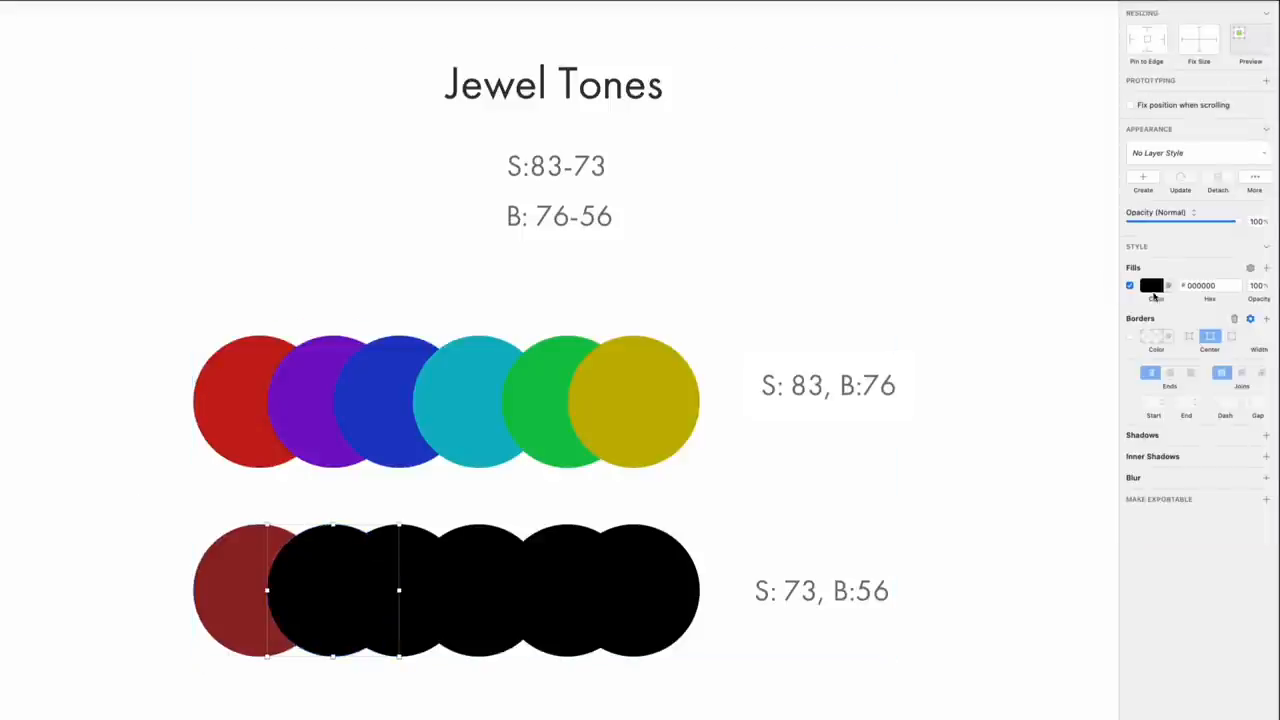
# - Hue-shift the lower-row circles to dark purple, blue and teal muted tones
pyautogui.click(1150, 284)
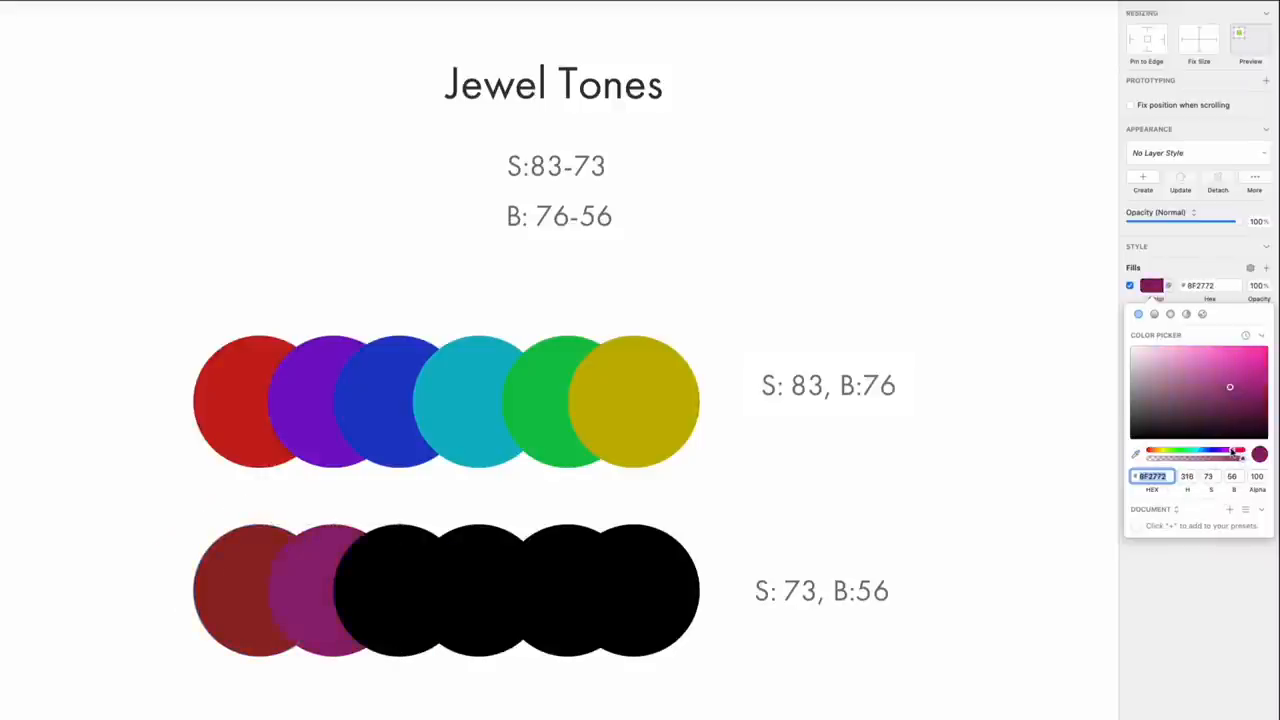
pyautogui.moveTo(1238, 454); pyautogui.dragTo(1222, 454)
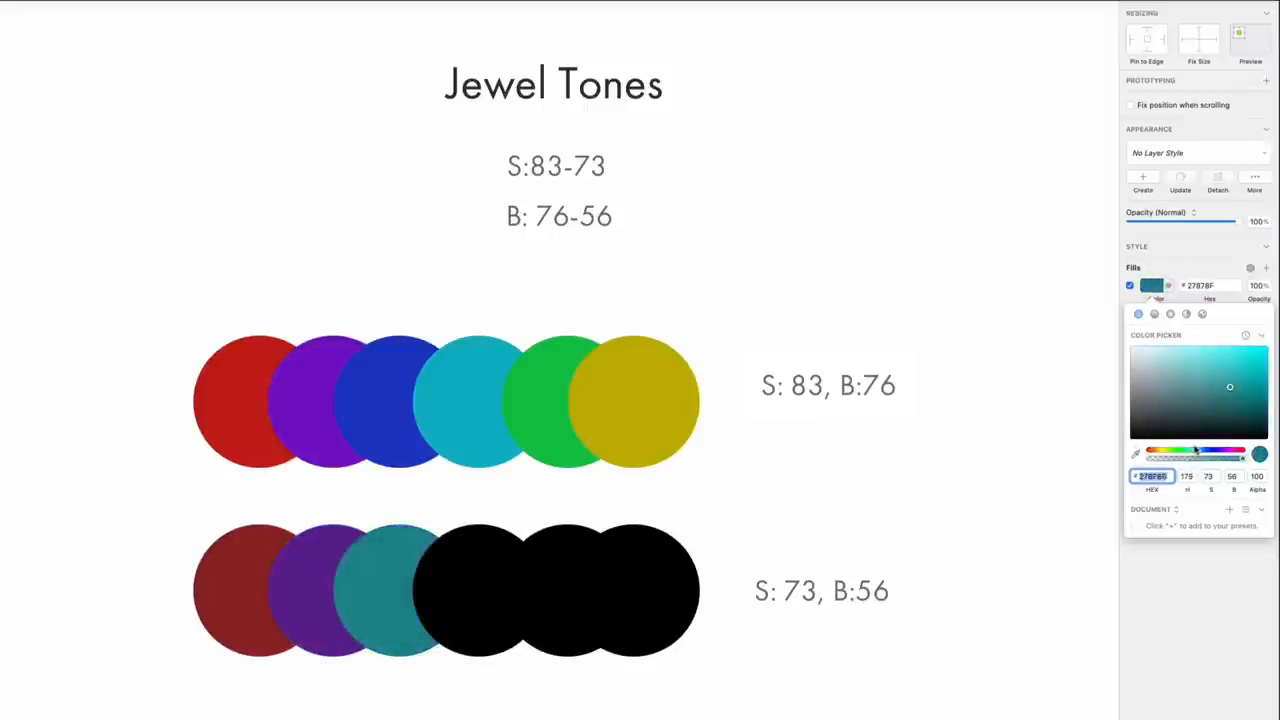
pyautogui.moveTo(1180, 452); pyautogui.dragTo(1200, 452)
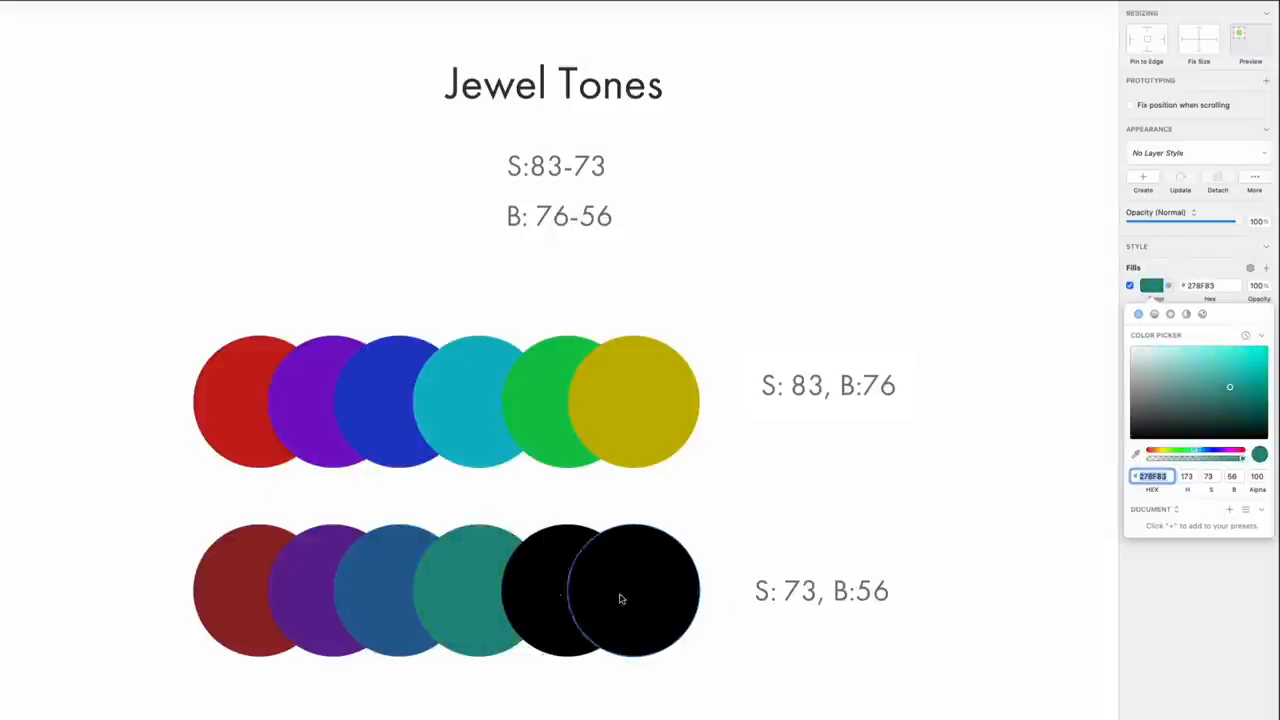
pyautogui.moveTo(1230, 454); pyautogui.dragTo(1184, 454)
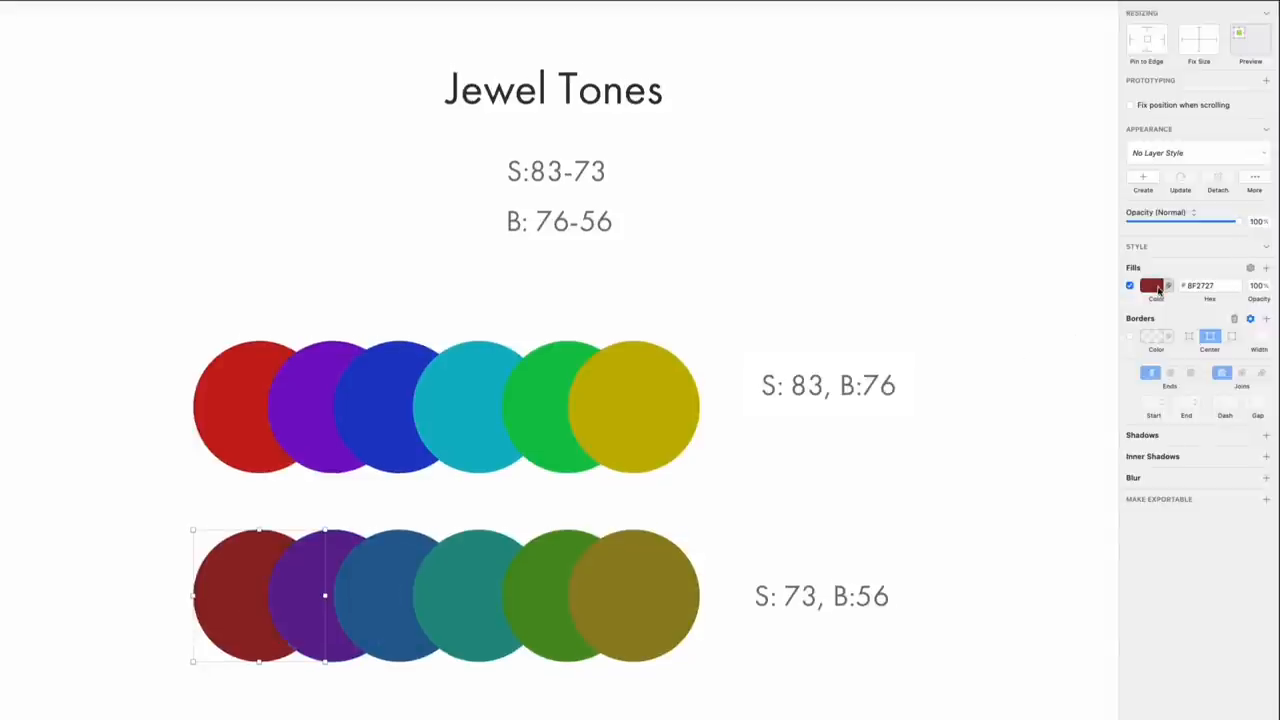
pyautogui.click(1150, 284)
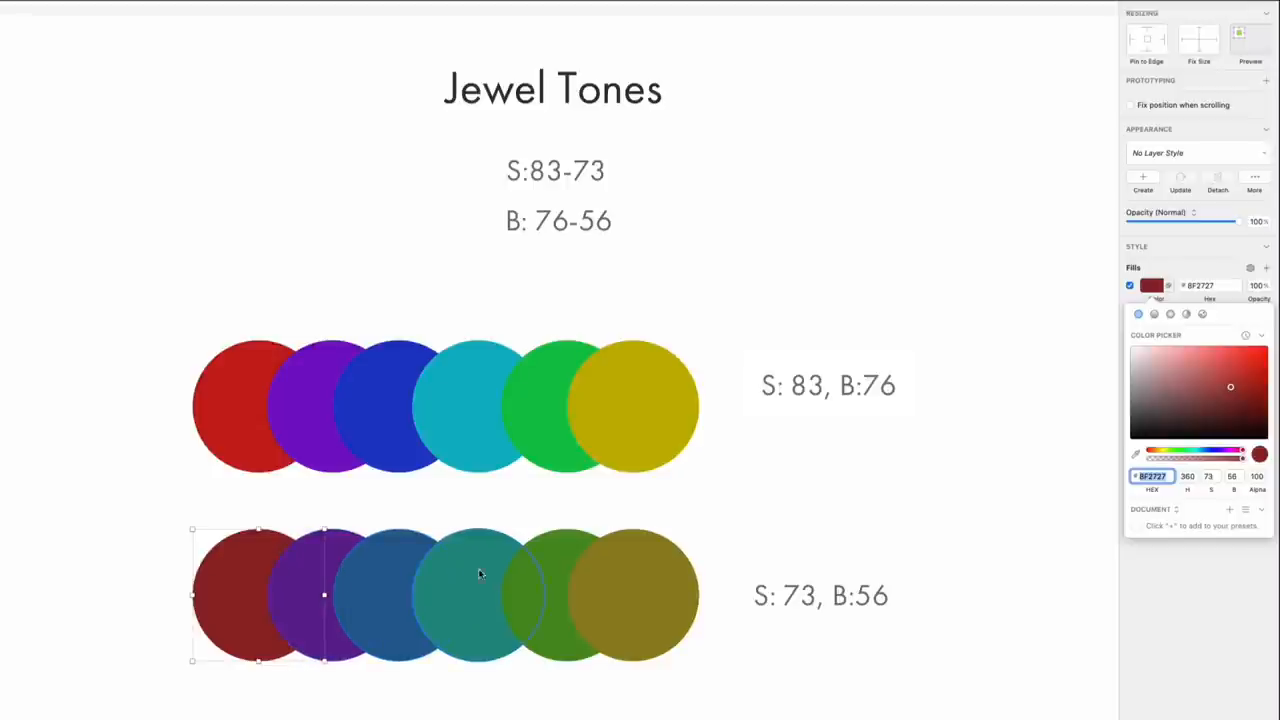
pyautogui.moveTo(428, 594)
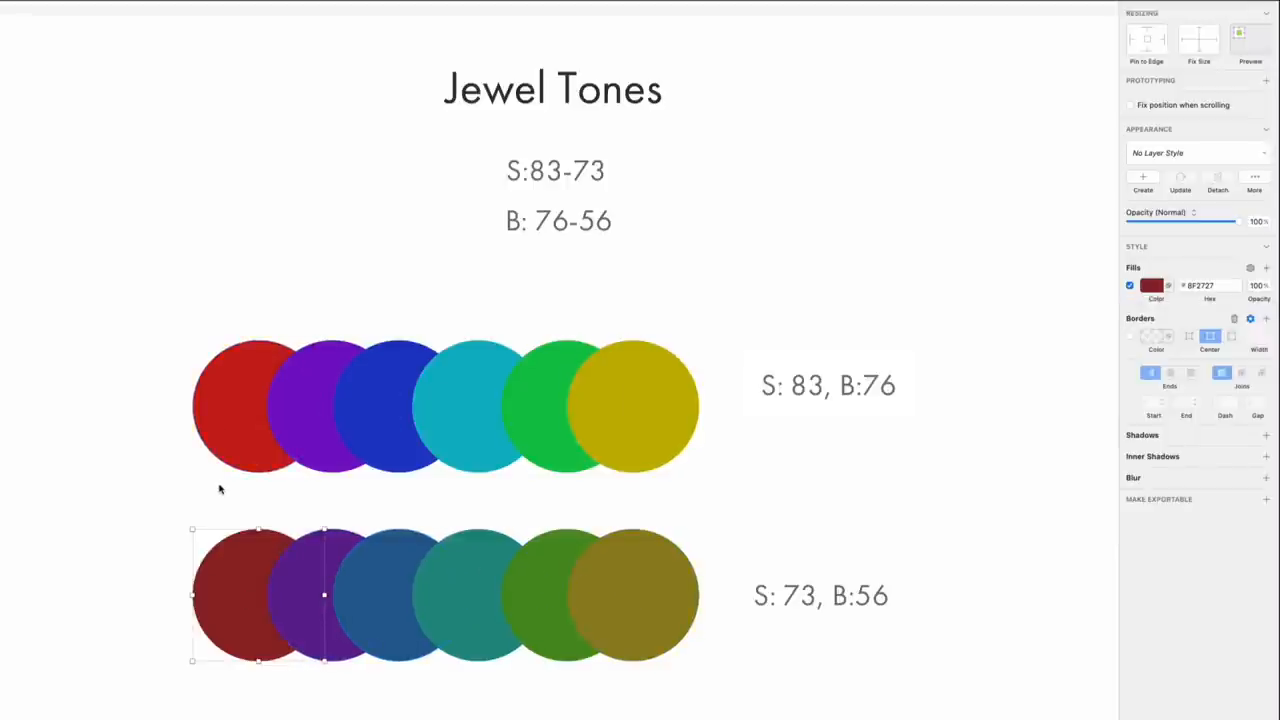
pyautogui.moveTo(604, 500)
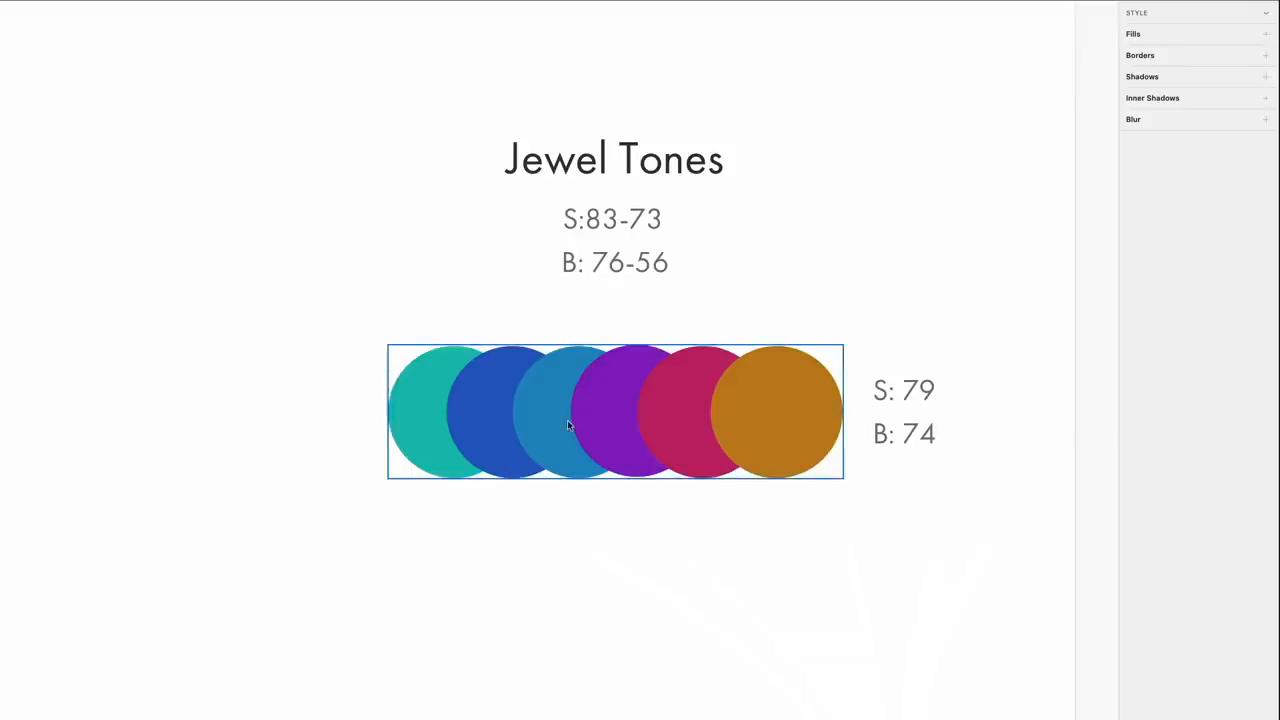
pyautogui.moveTo(600, 464)
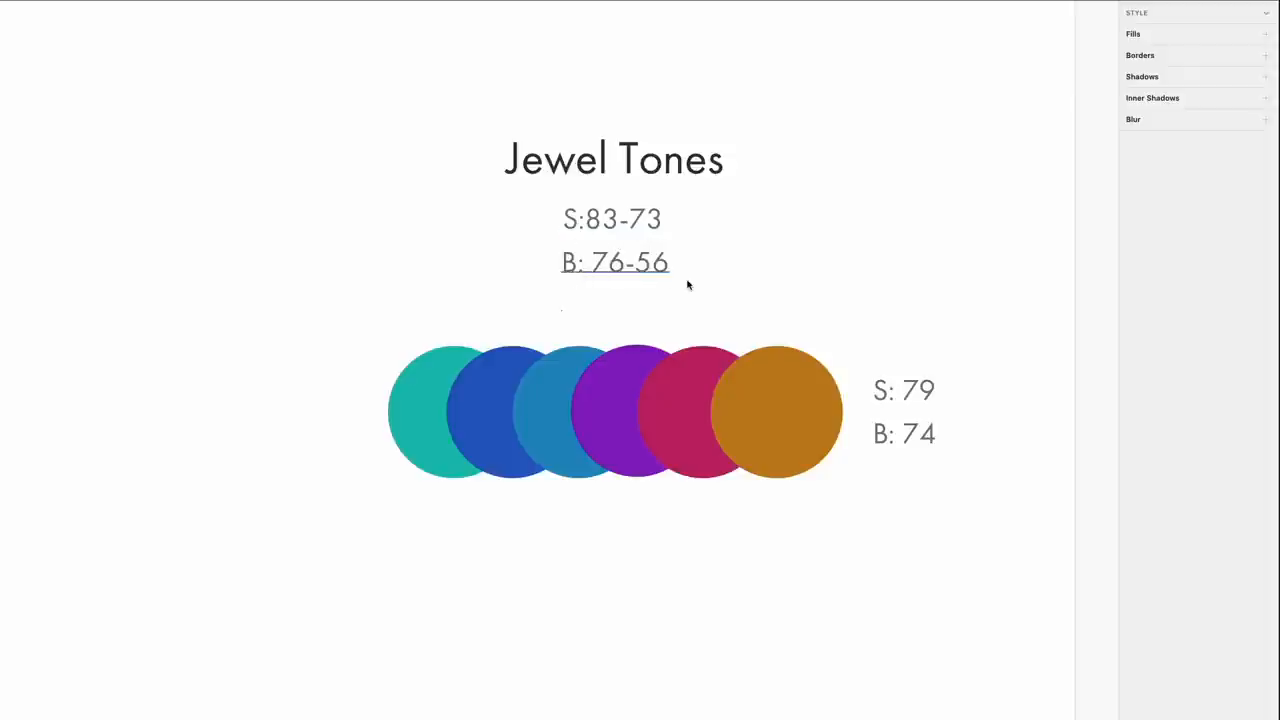
# - Pan across the canvas to the Neutral and Fluorescent palette artboards
pyautogui.click(436, 410)
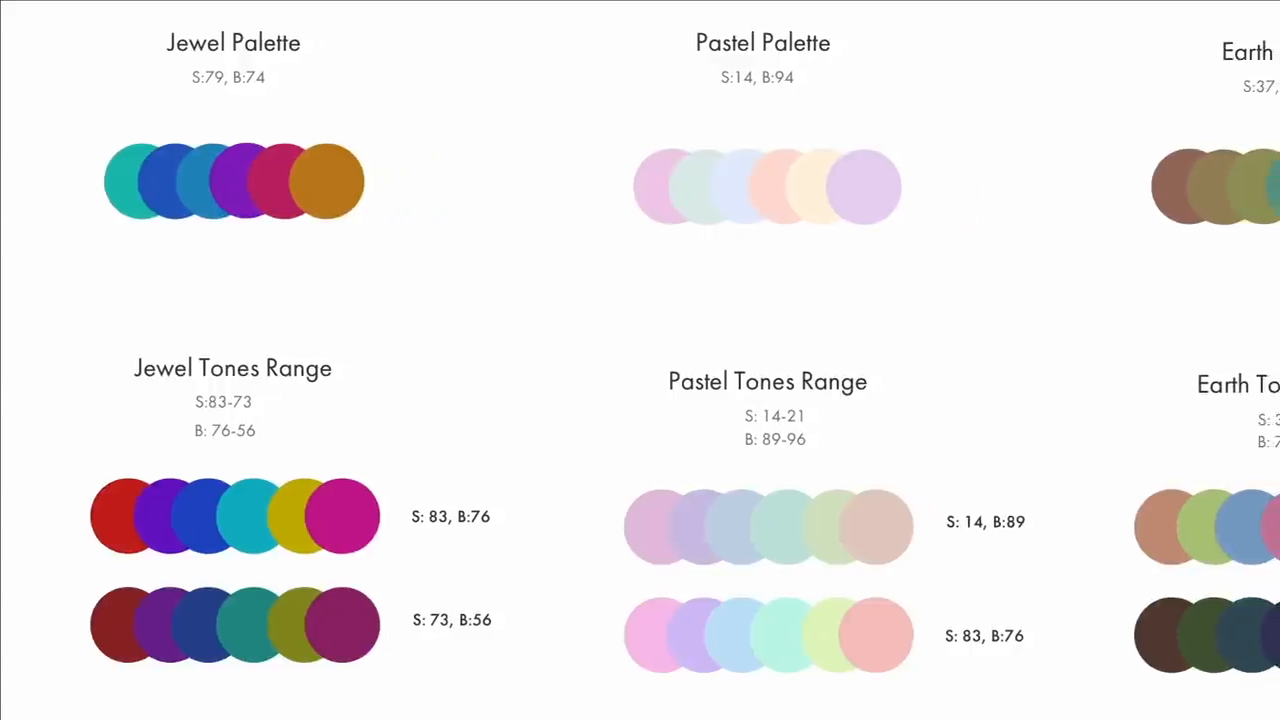
pyautogui.hscroll(3)
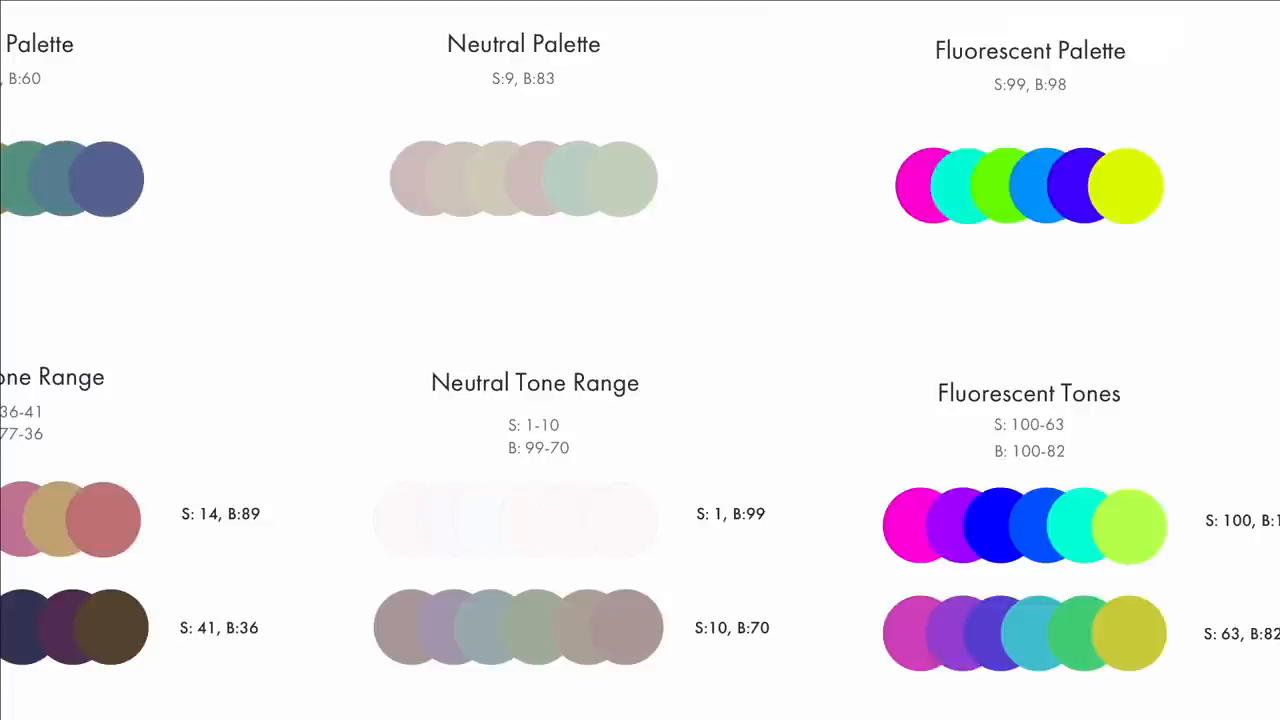